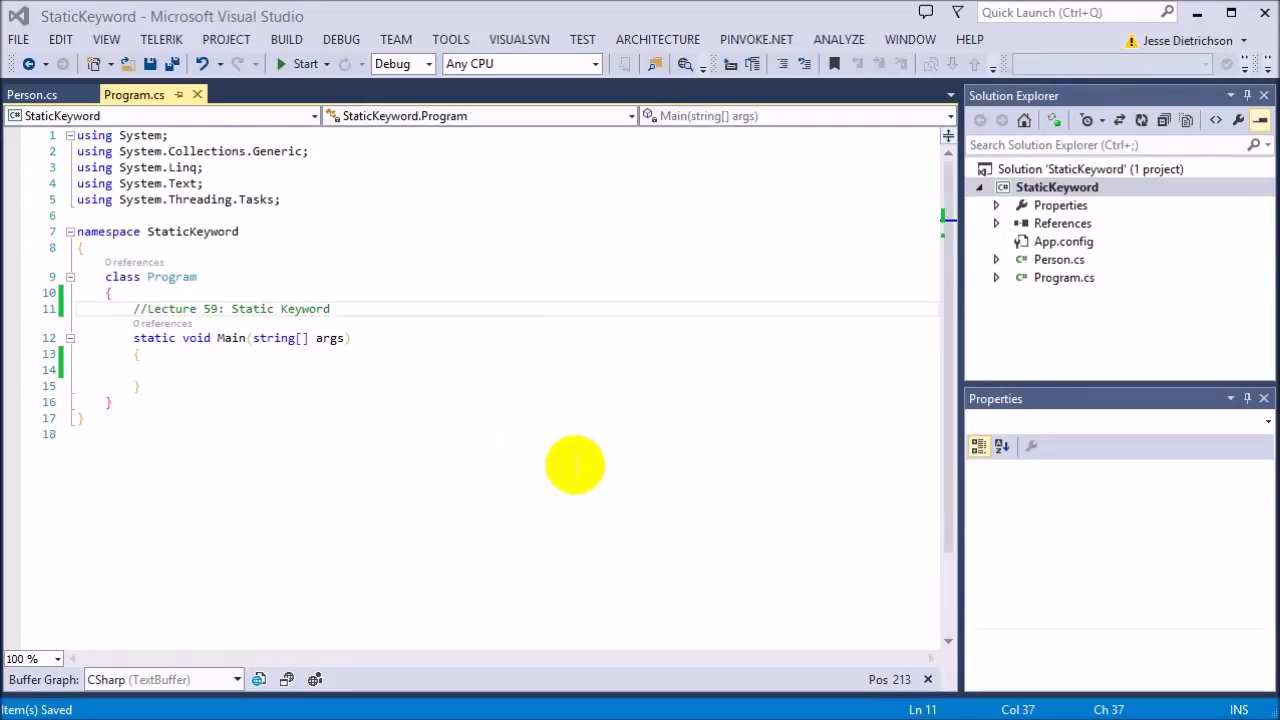
mouse_move(576, 460)
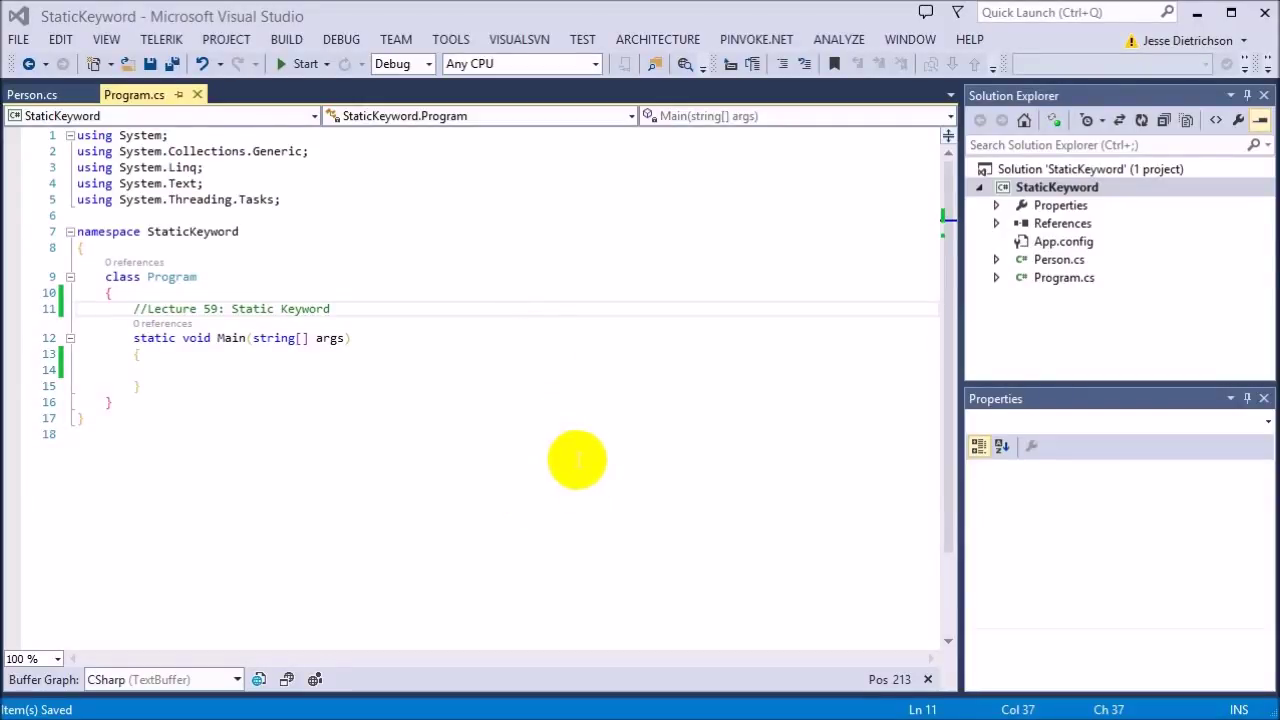
mouse_move(940, 415)
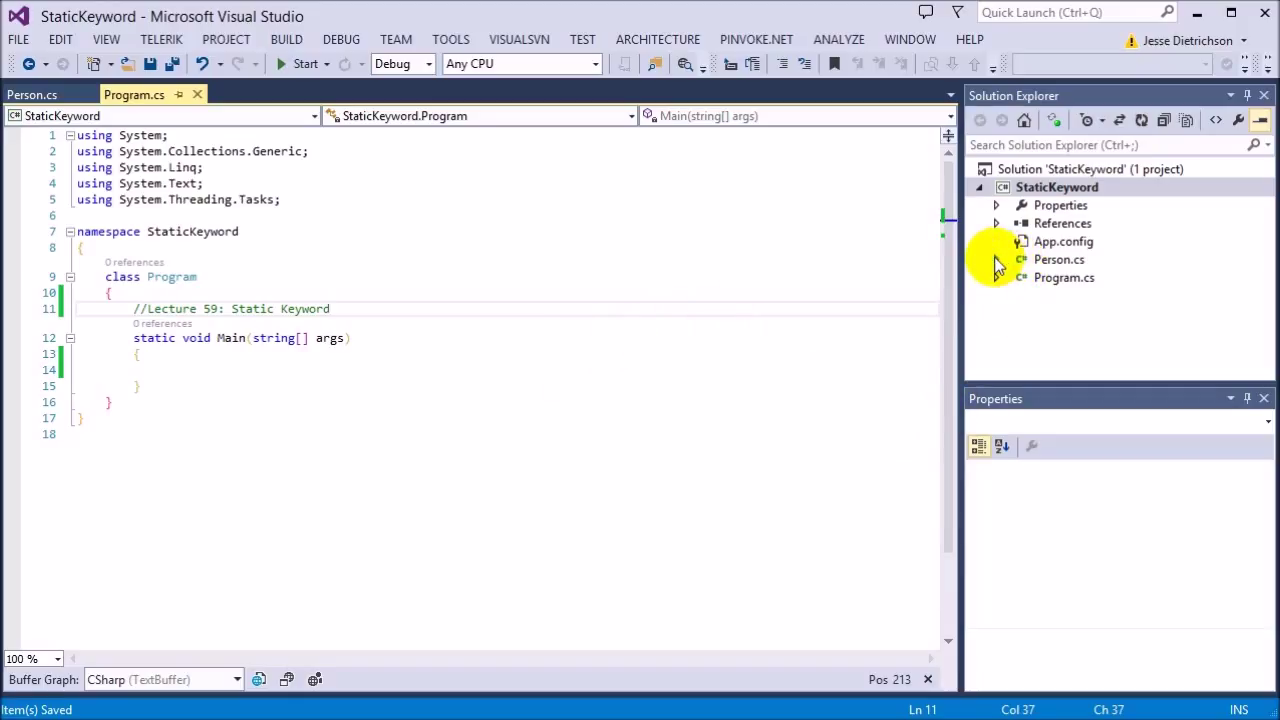
mouse_move(860, 307)
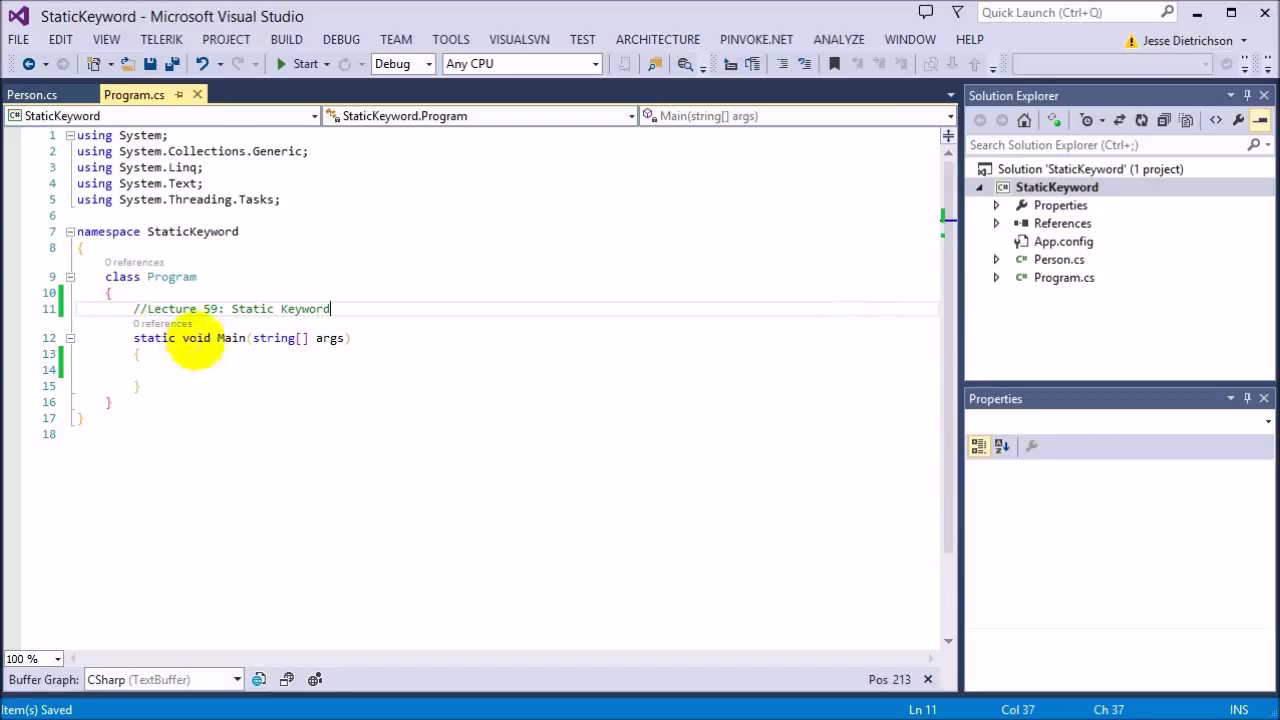
Add the comment '//Lecture 59: Static Keyword', then open Person.cs and inspect the name field
double_click(231, 338)
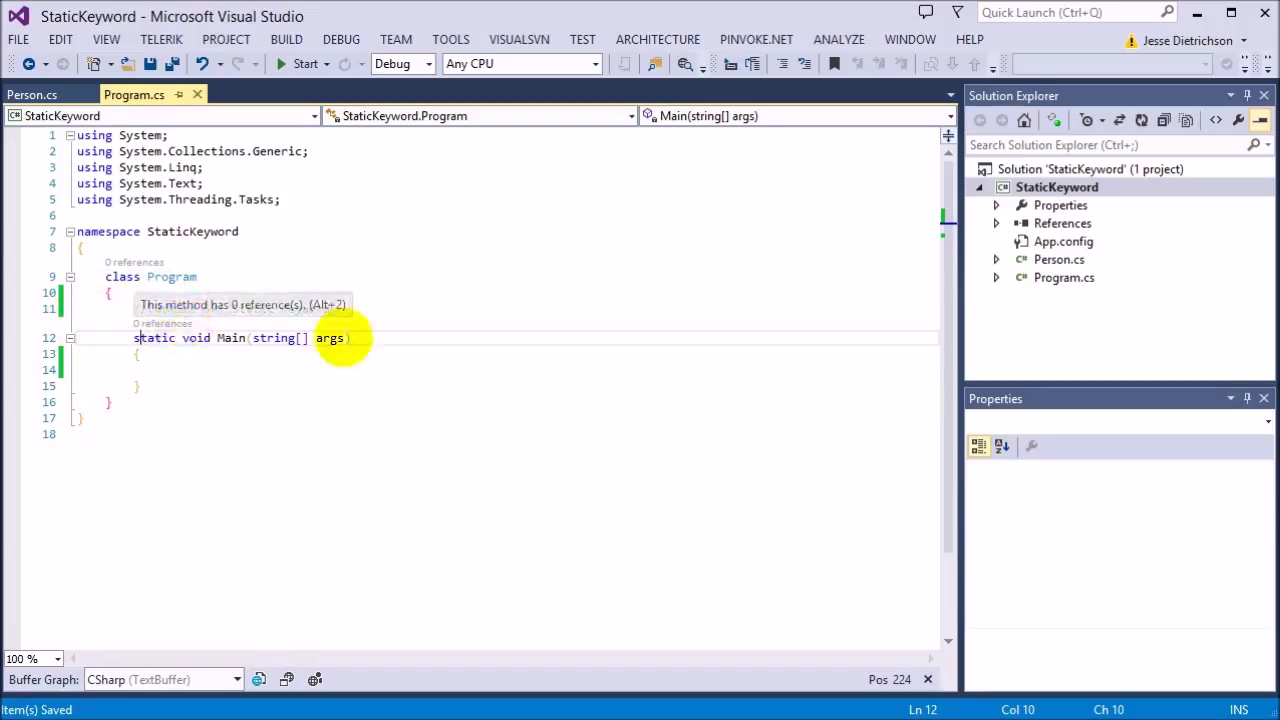
type("//Lecture 59: Static Keyword")
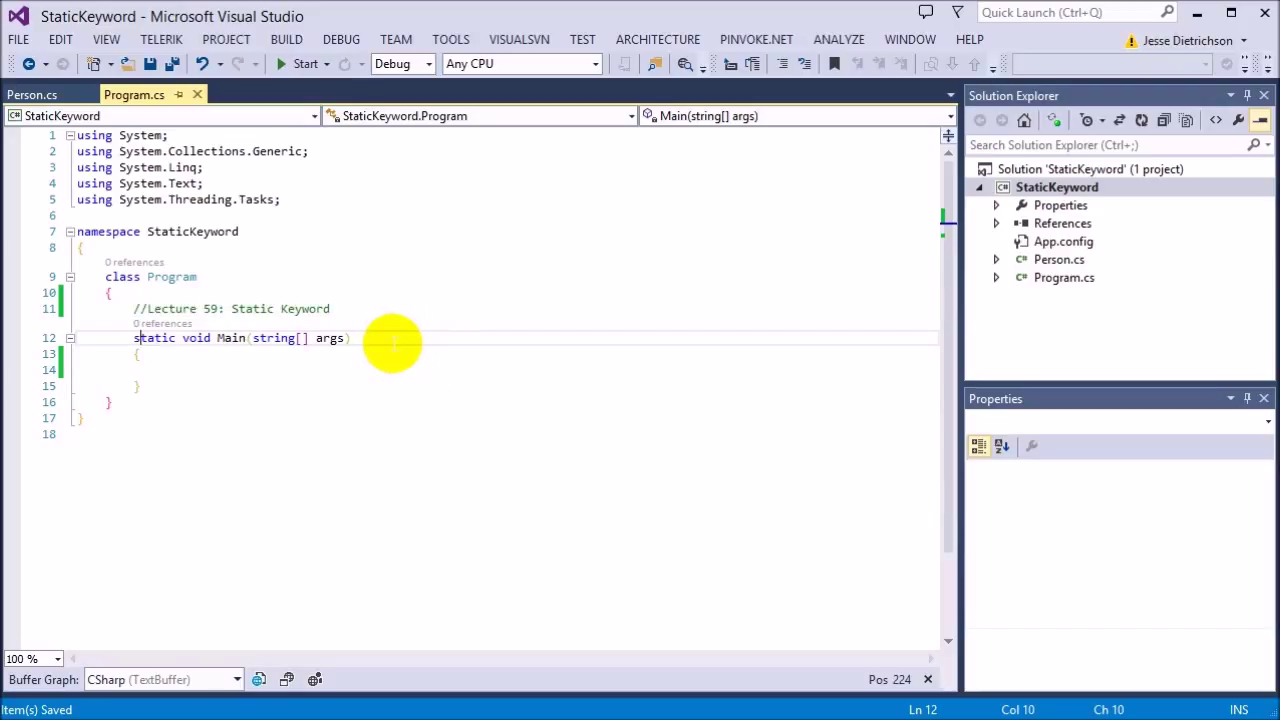
mouse_move(520, 328)
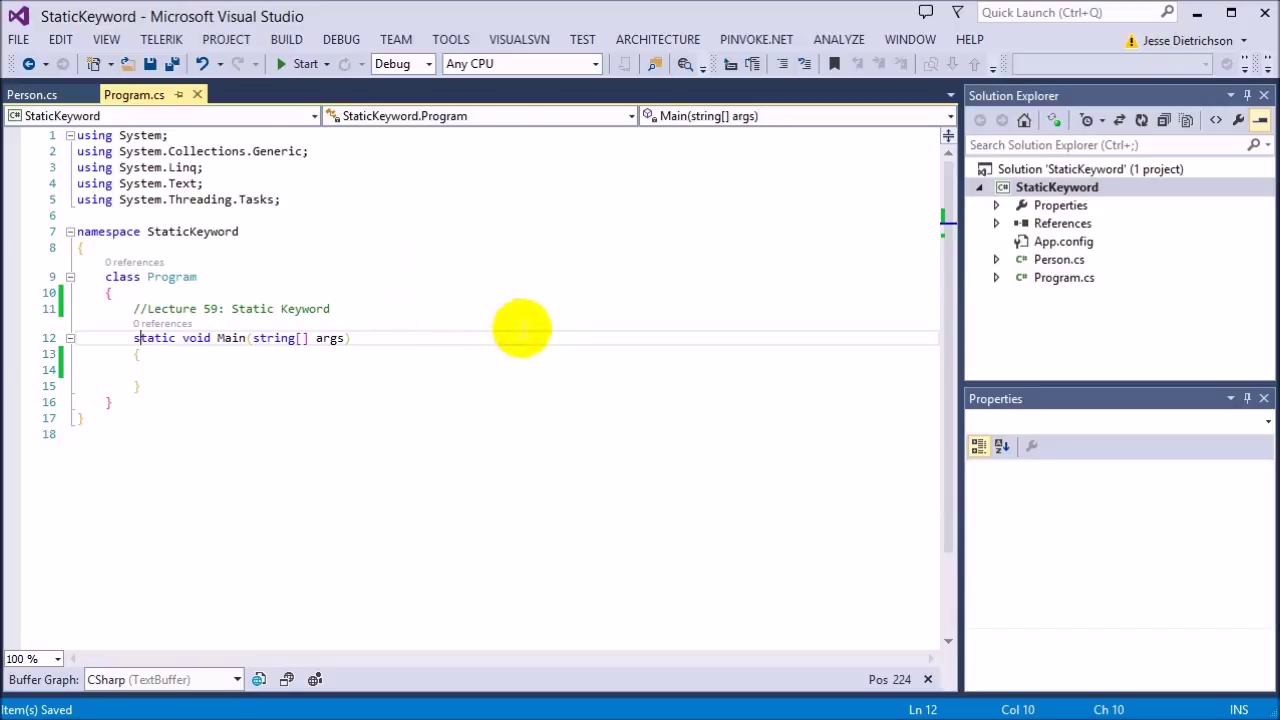
mouse_move(550, 360)
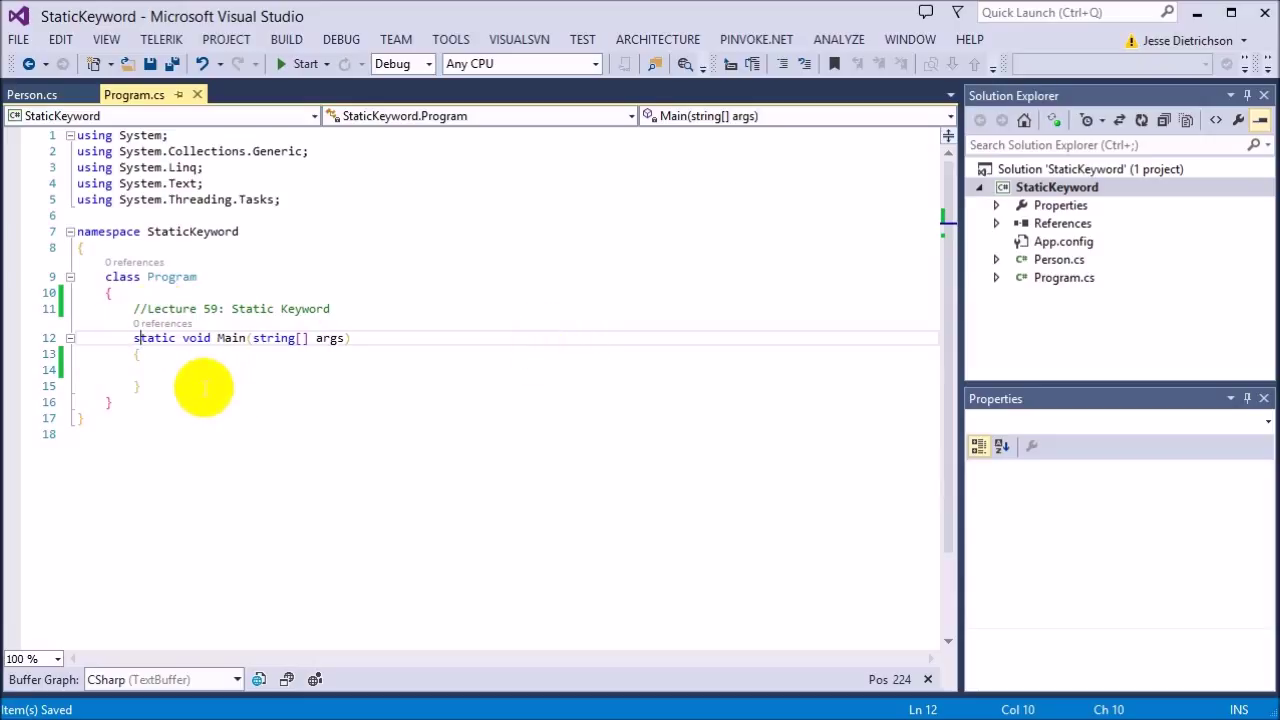
mouse_move(200, 378)
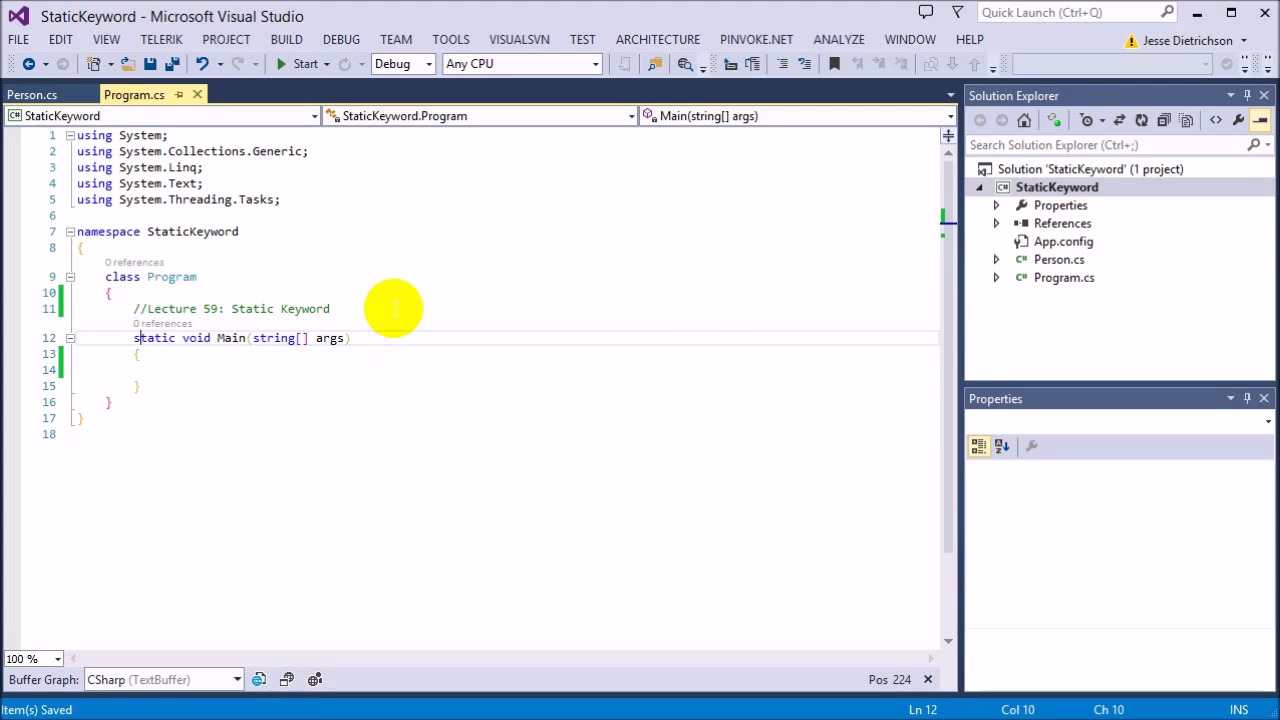
left_click(31, 94)
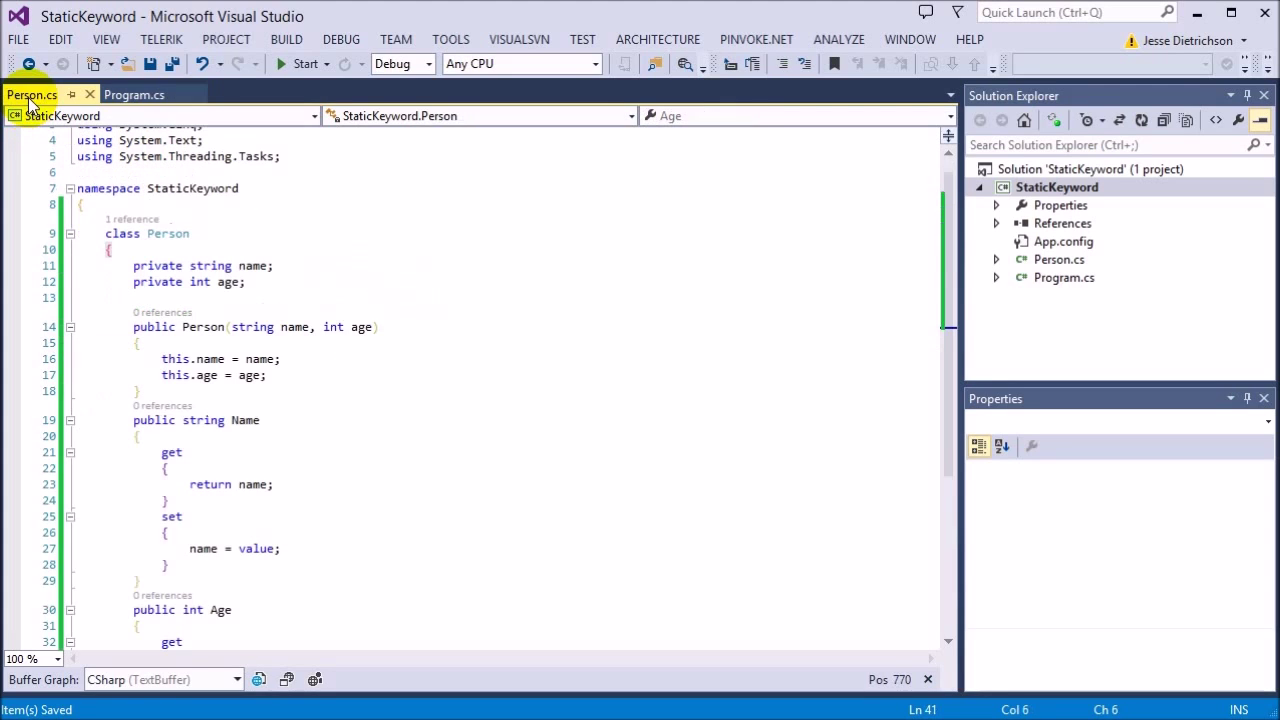
scroll("down", 3)
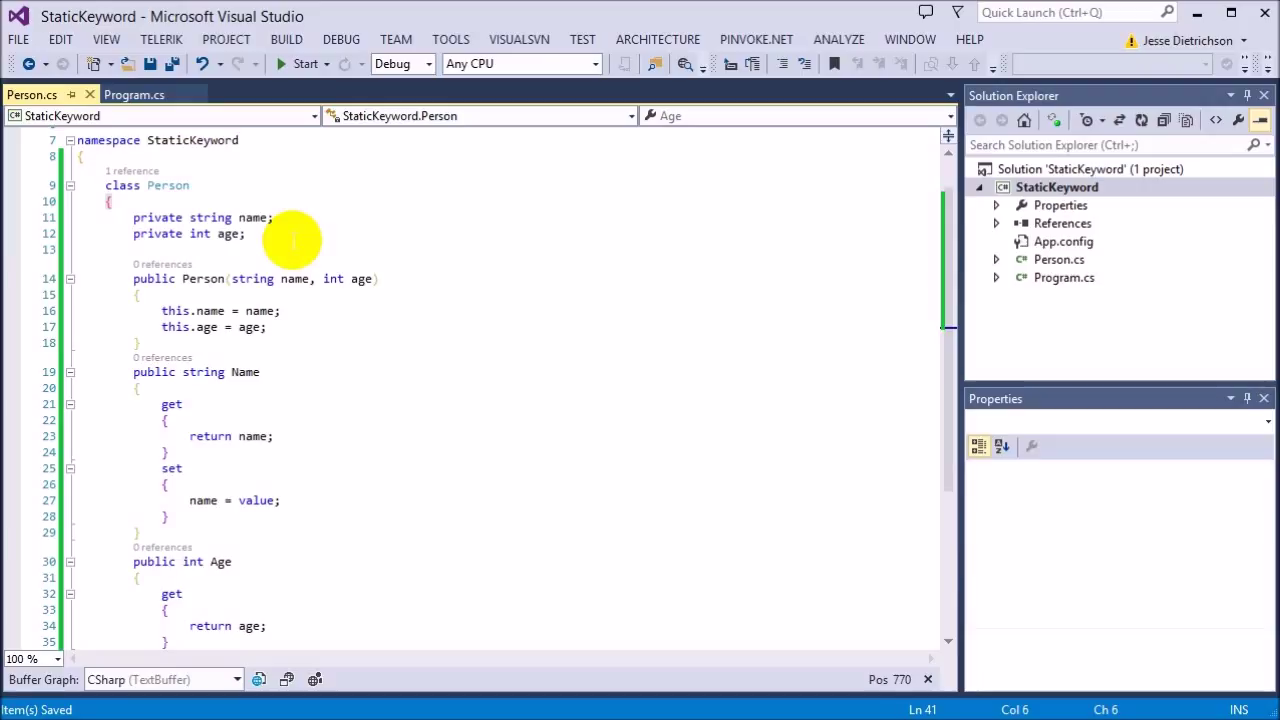
double_click(253, 217)
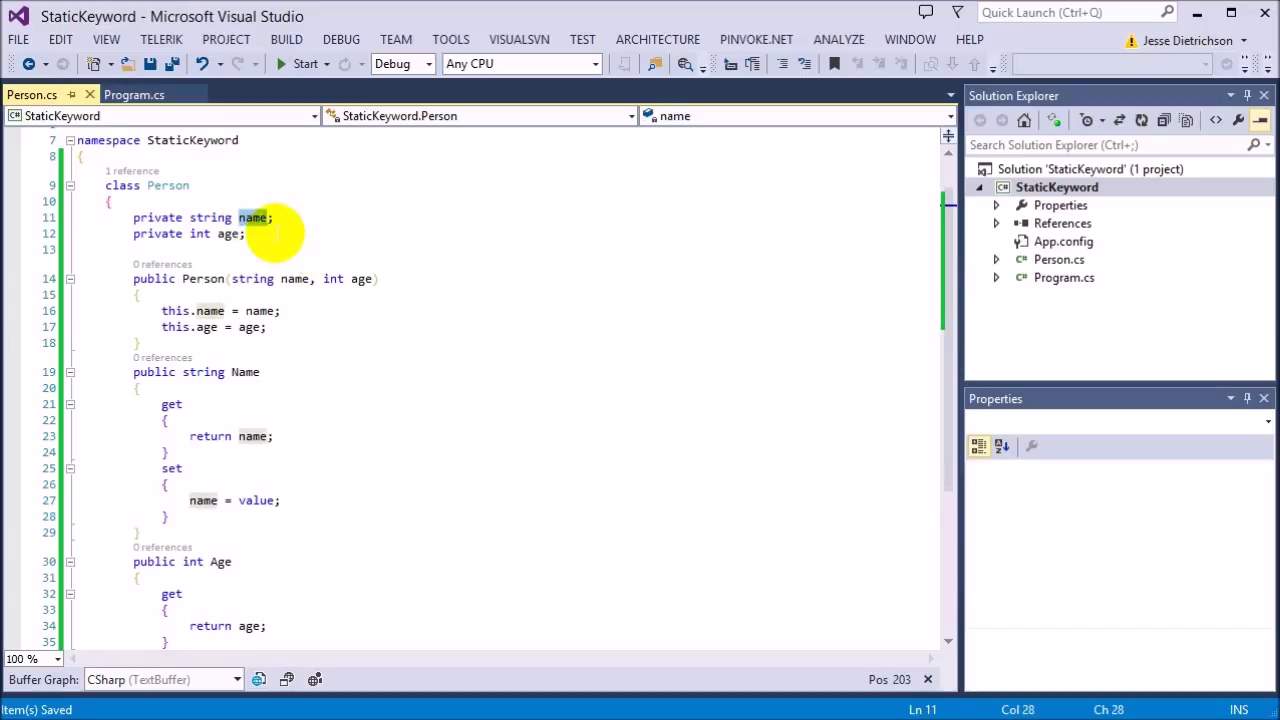
scroll("down", 3)
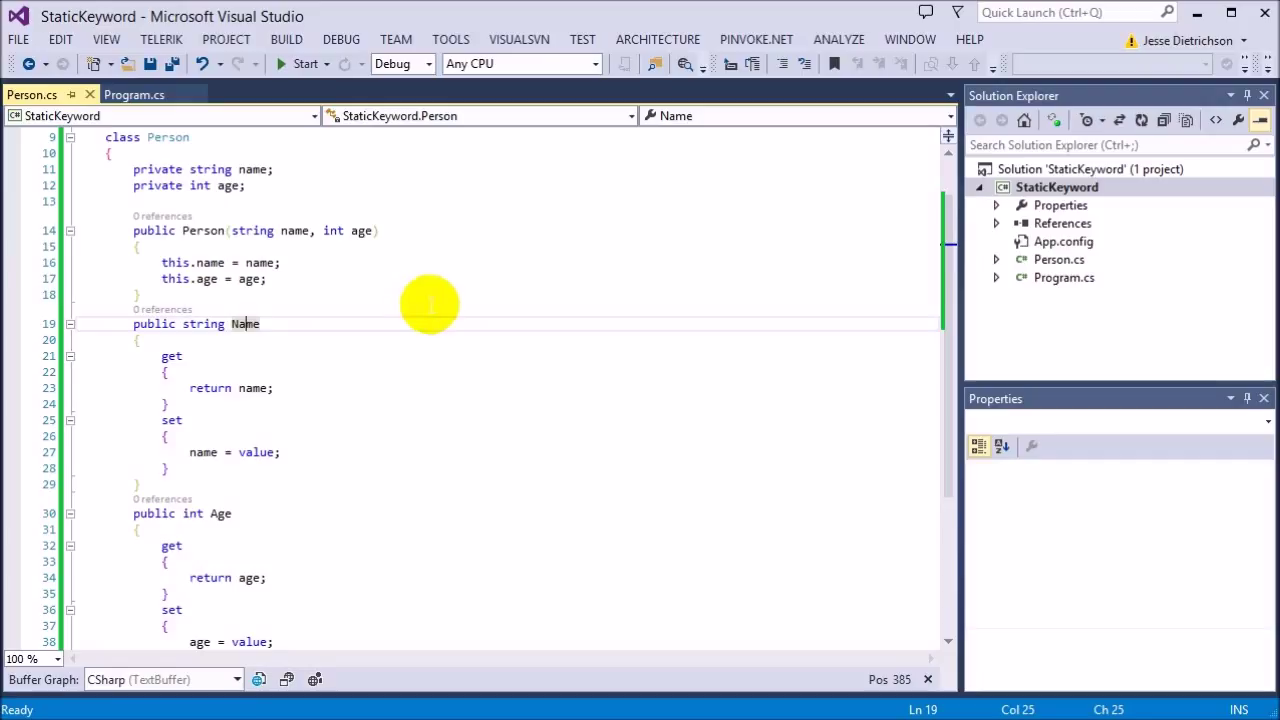
mouse_move(422, 302)
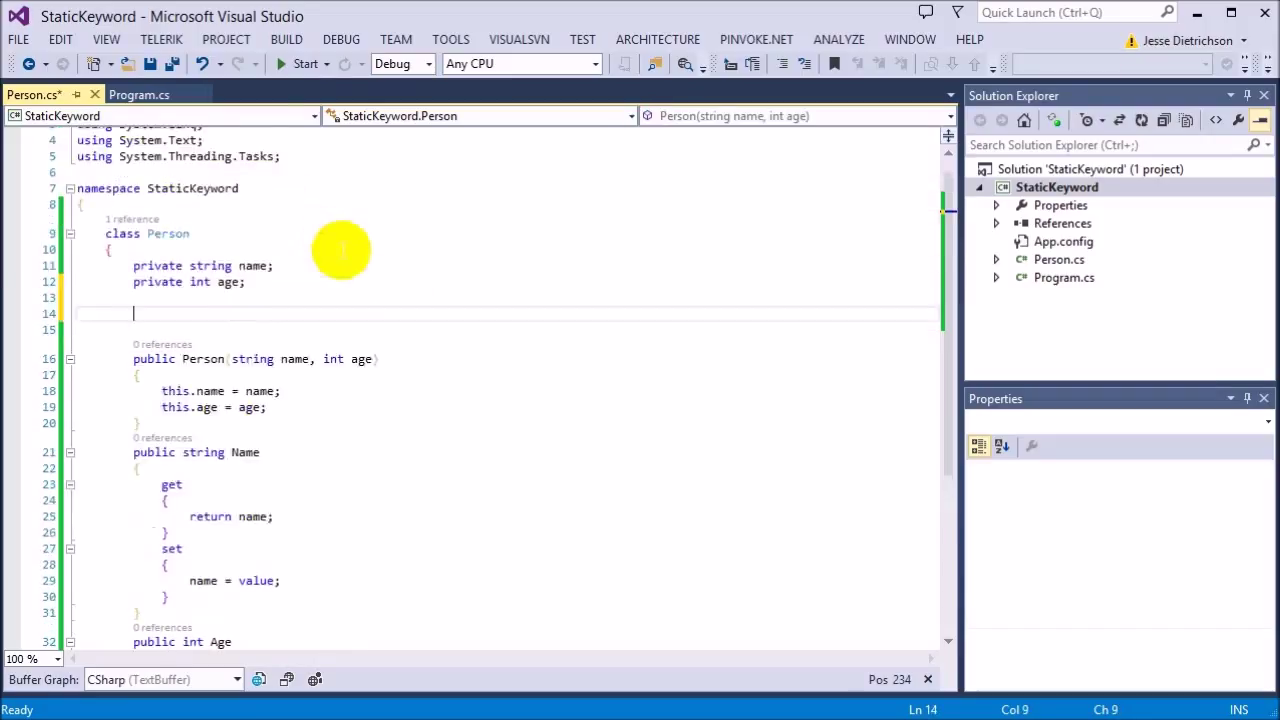
Declare 'public static int Count;' below the name and age fields in Person
scroll("down", 3)
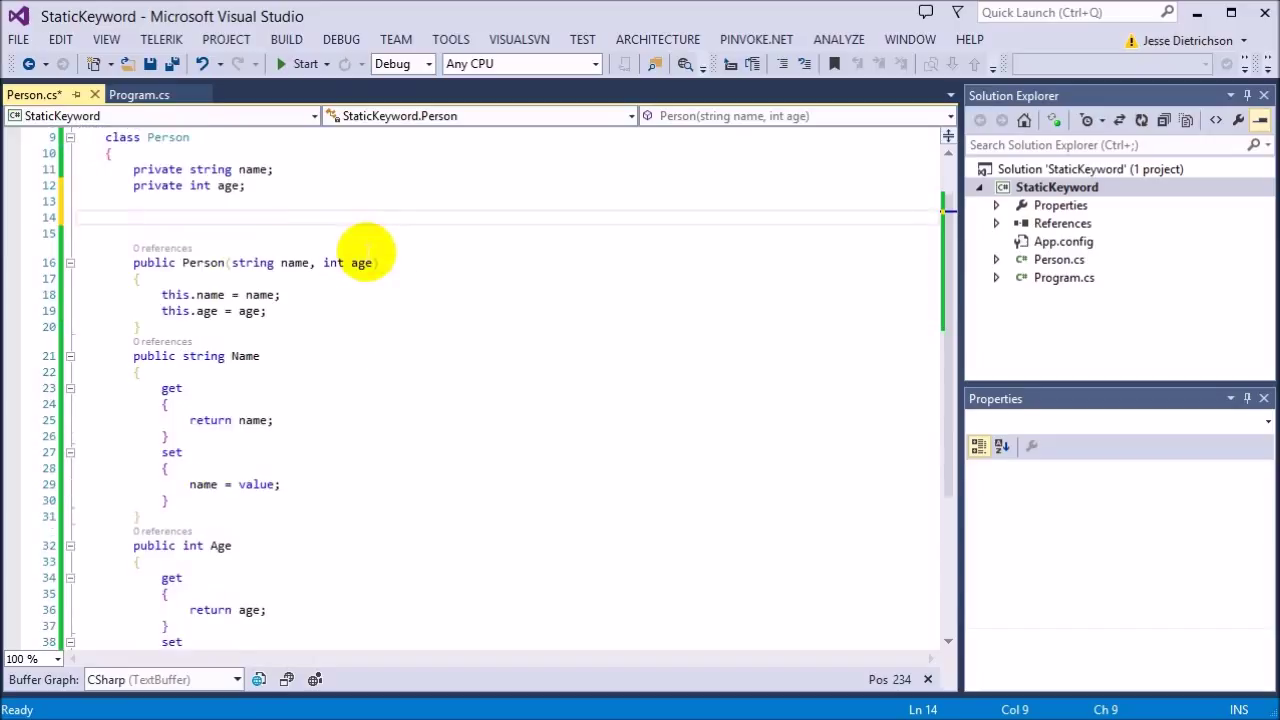
mouse_move(418, 205)
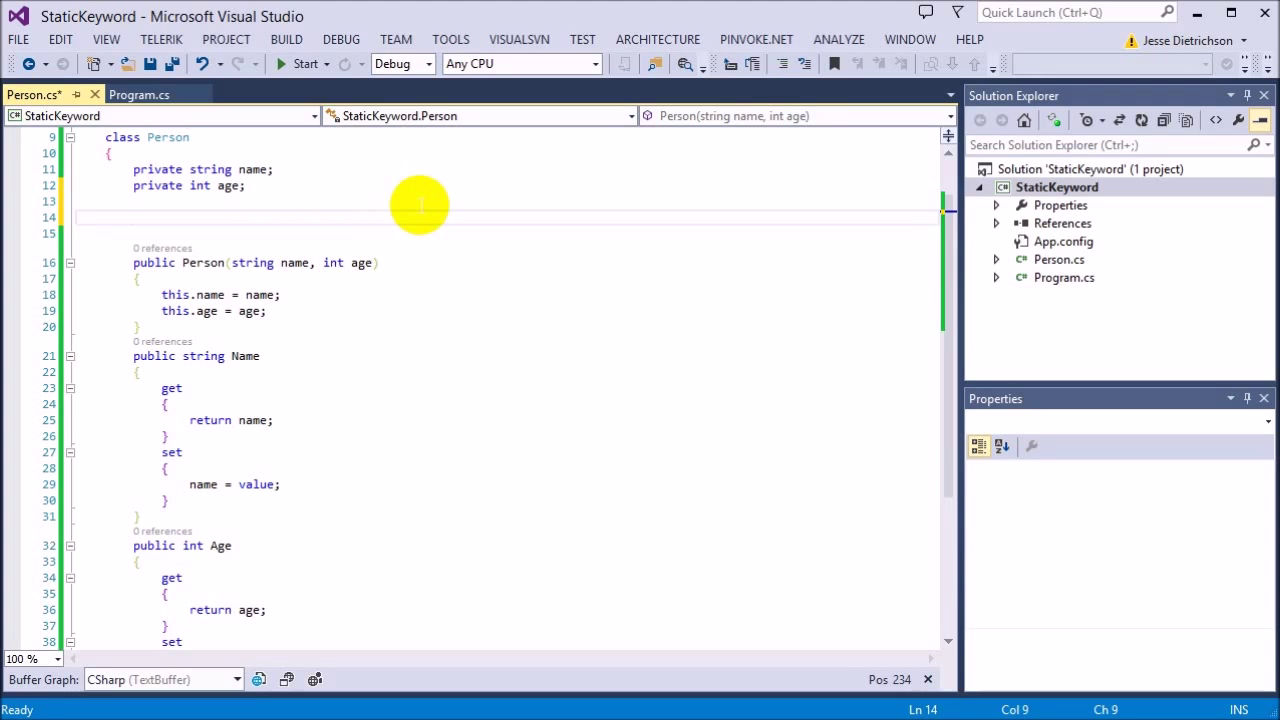
type("public static int Coun")
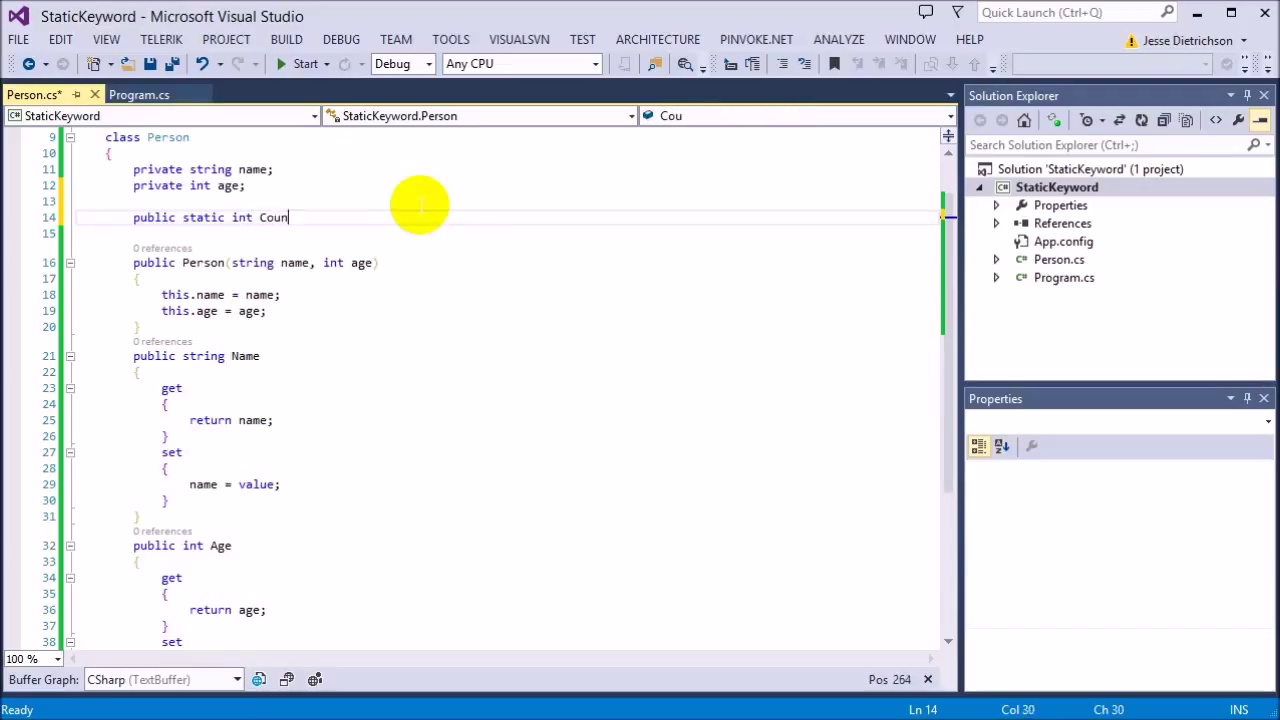
type("t")
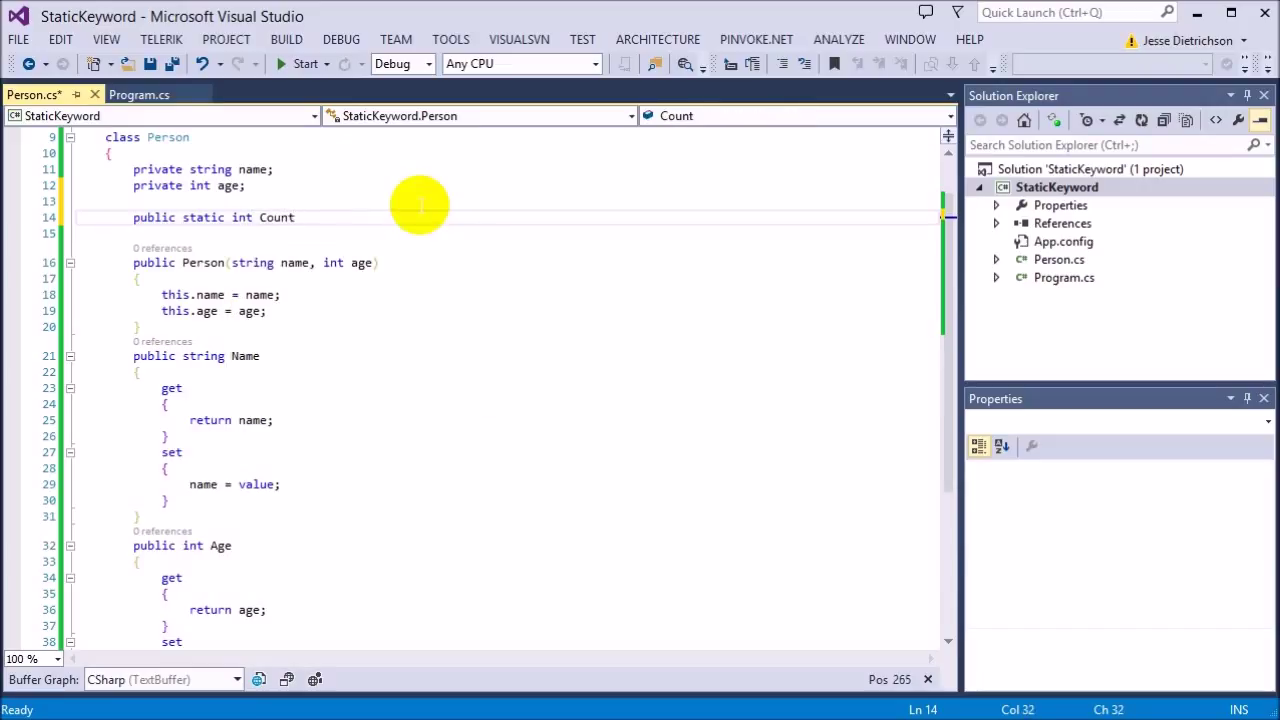
type("= 0;")
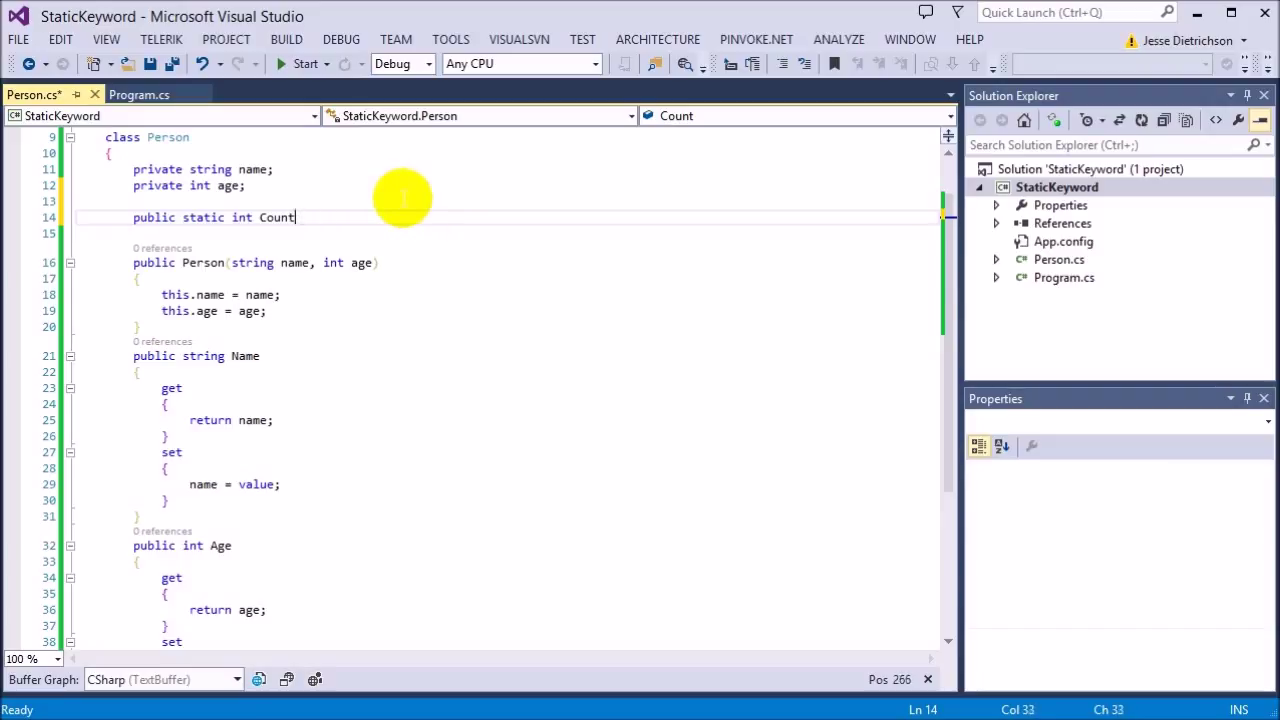
type(";")
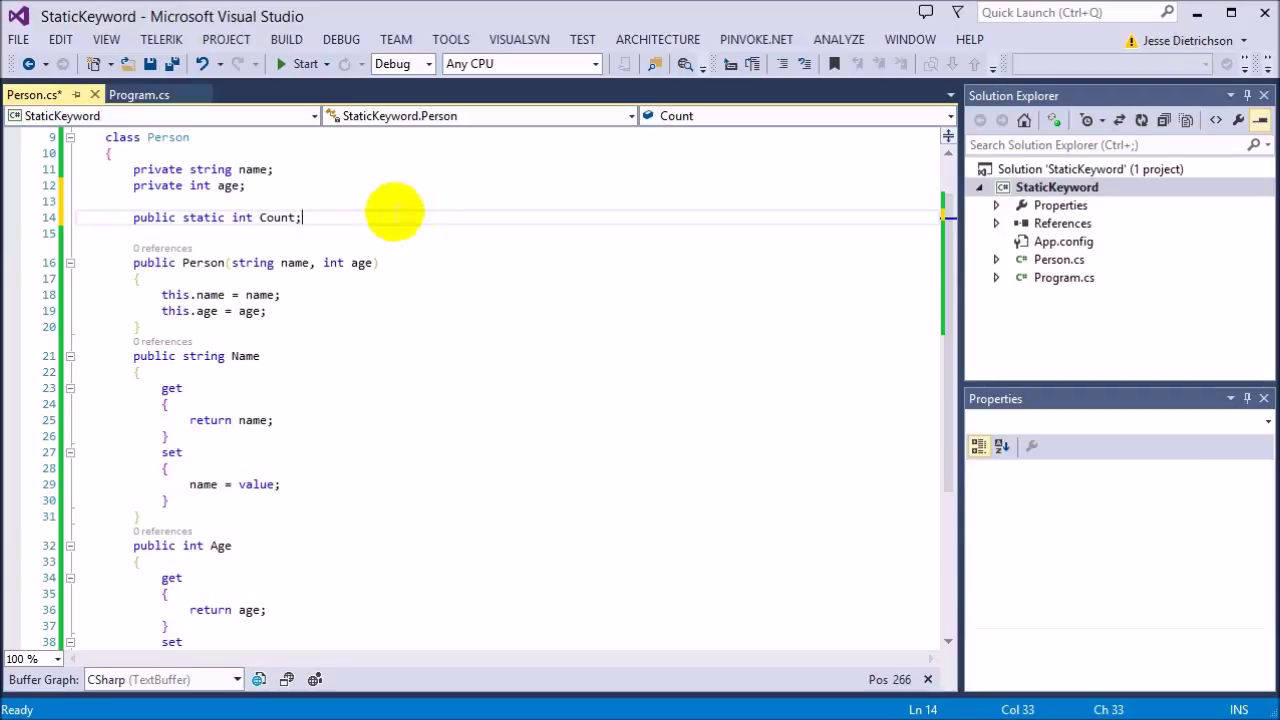
mouse_move(405, 200)
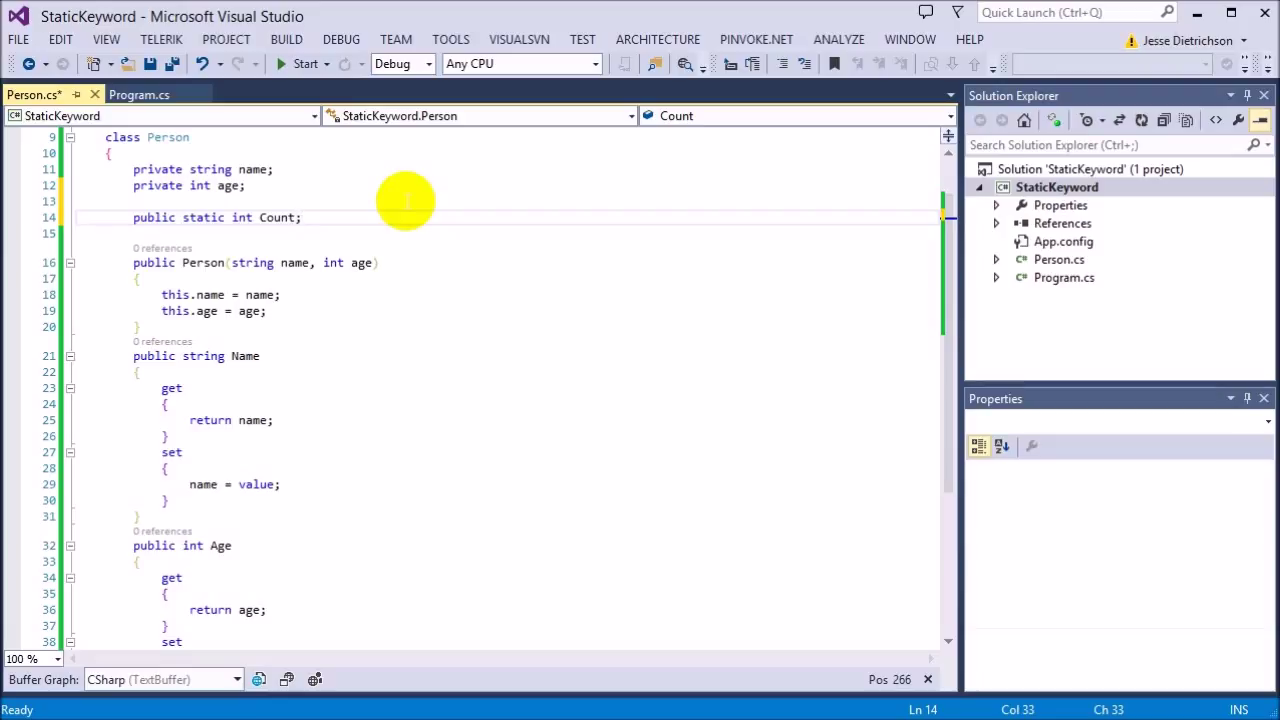
mouse_move(400, 205)
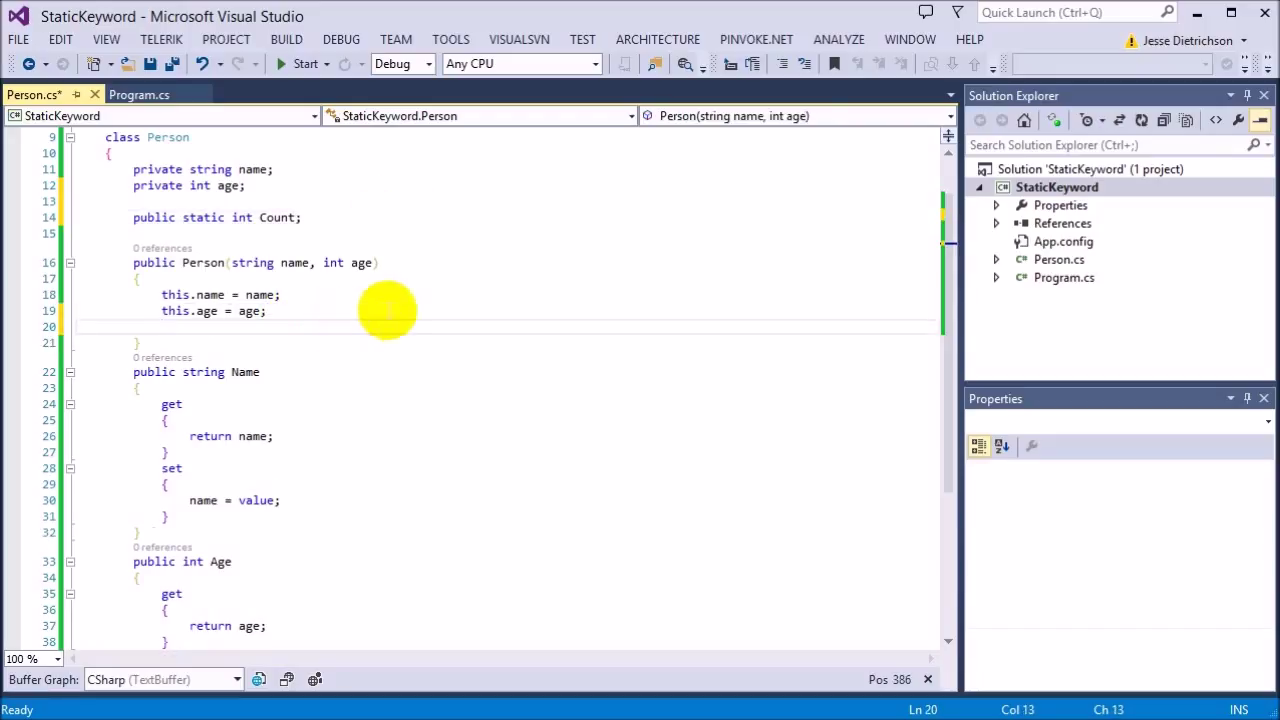
Add 'Count++;' after the assignments in the Person(string name, int age) constructor
type("Coun")
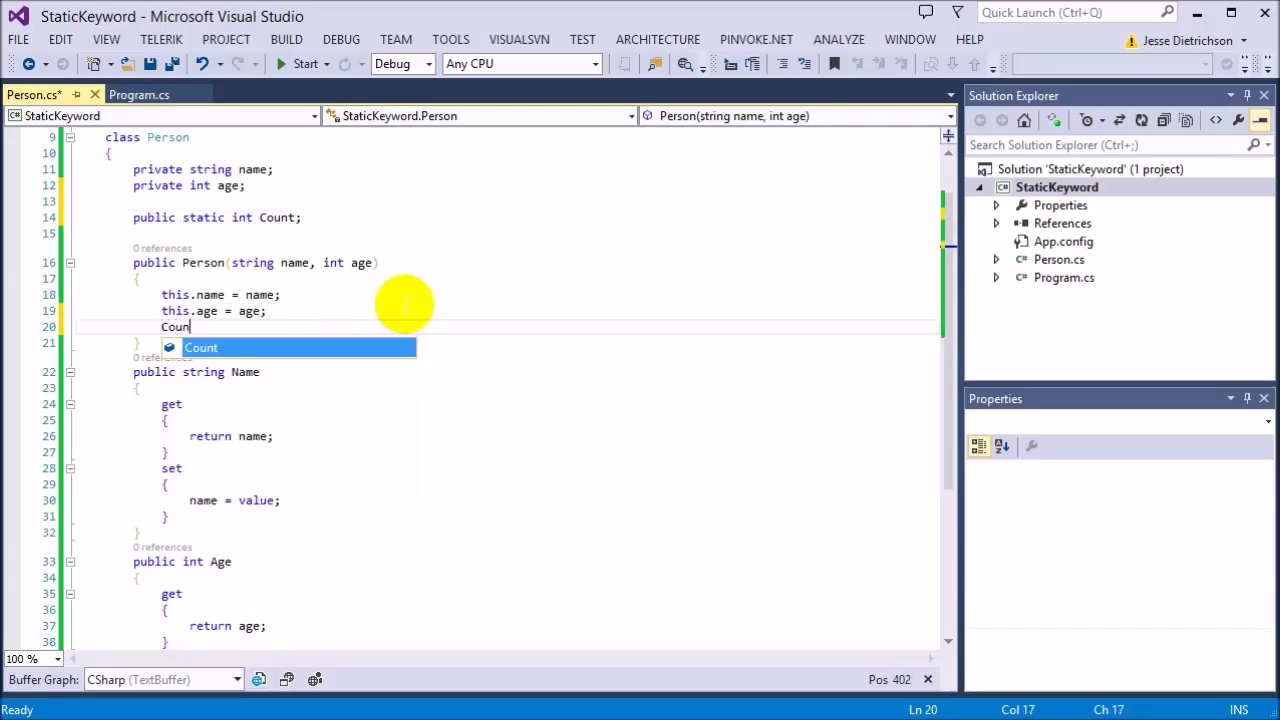
type("t++;")
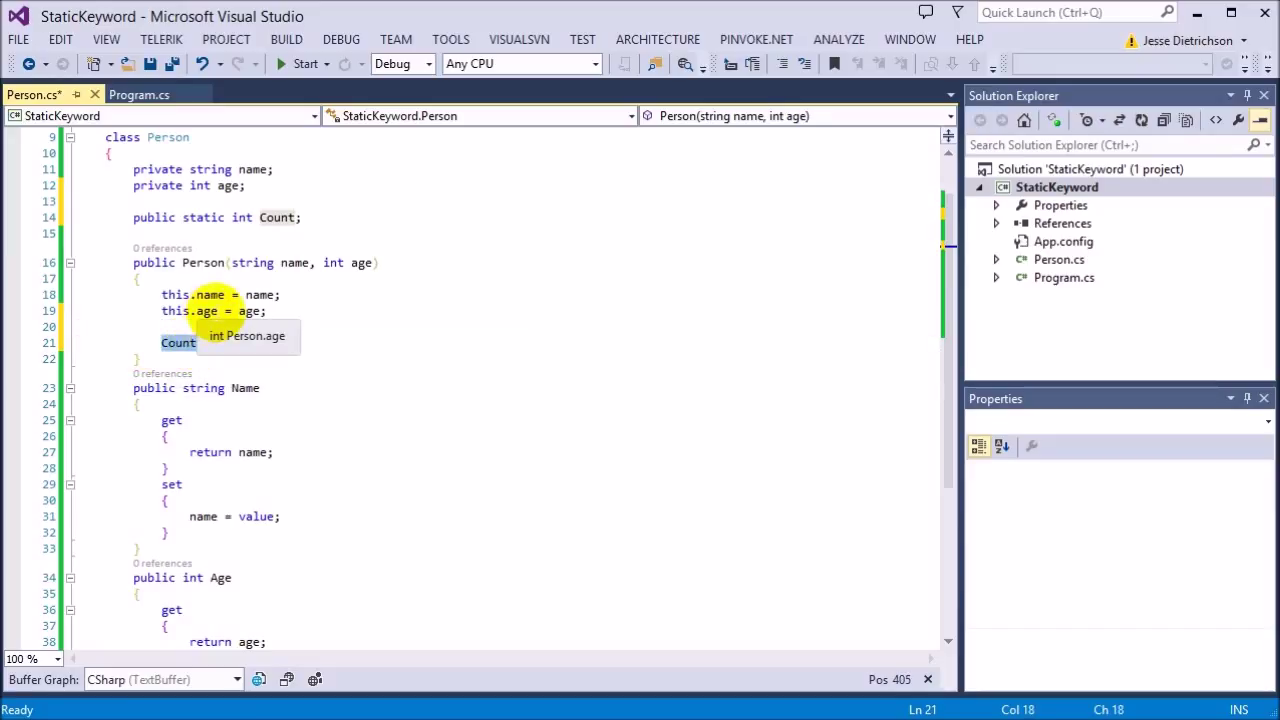
mouse_move(603, 341)
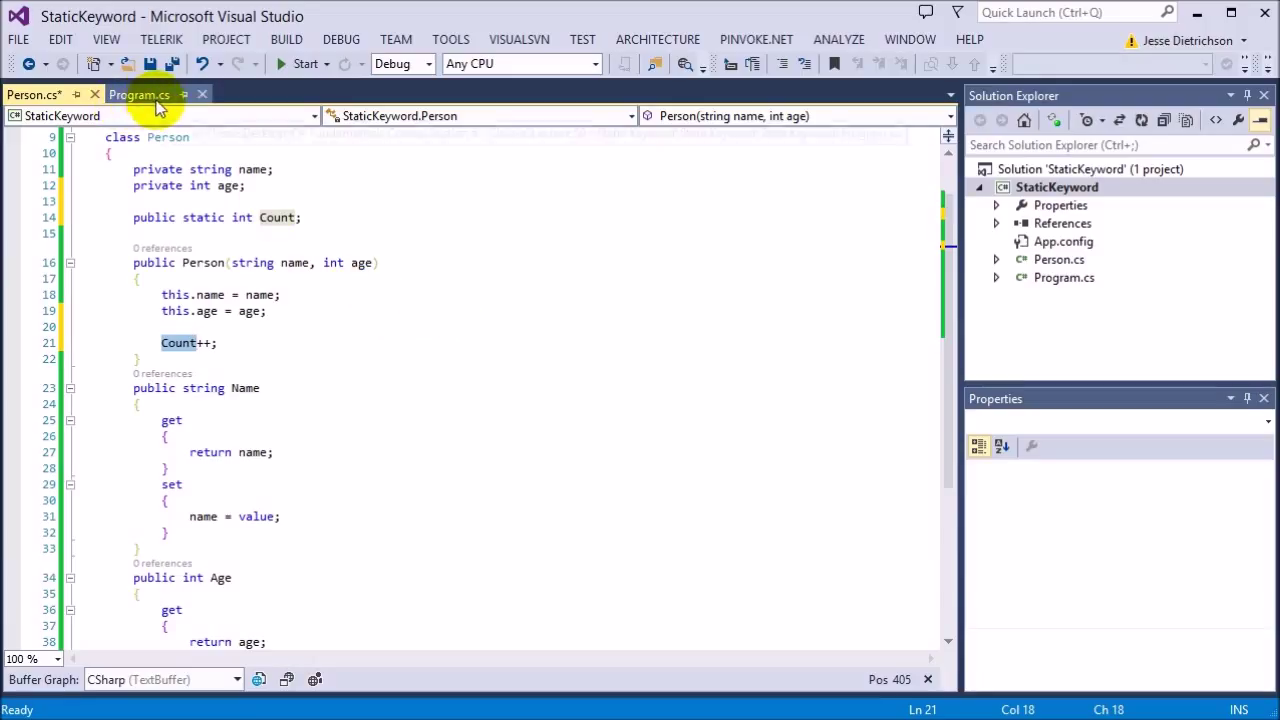
In Main, write Person p1 = new Person("ted", 5); then return to Person.cs
left_click(138, 94)
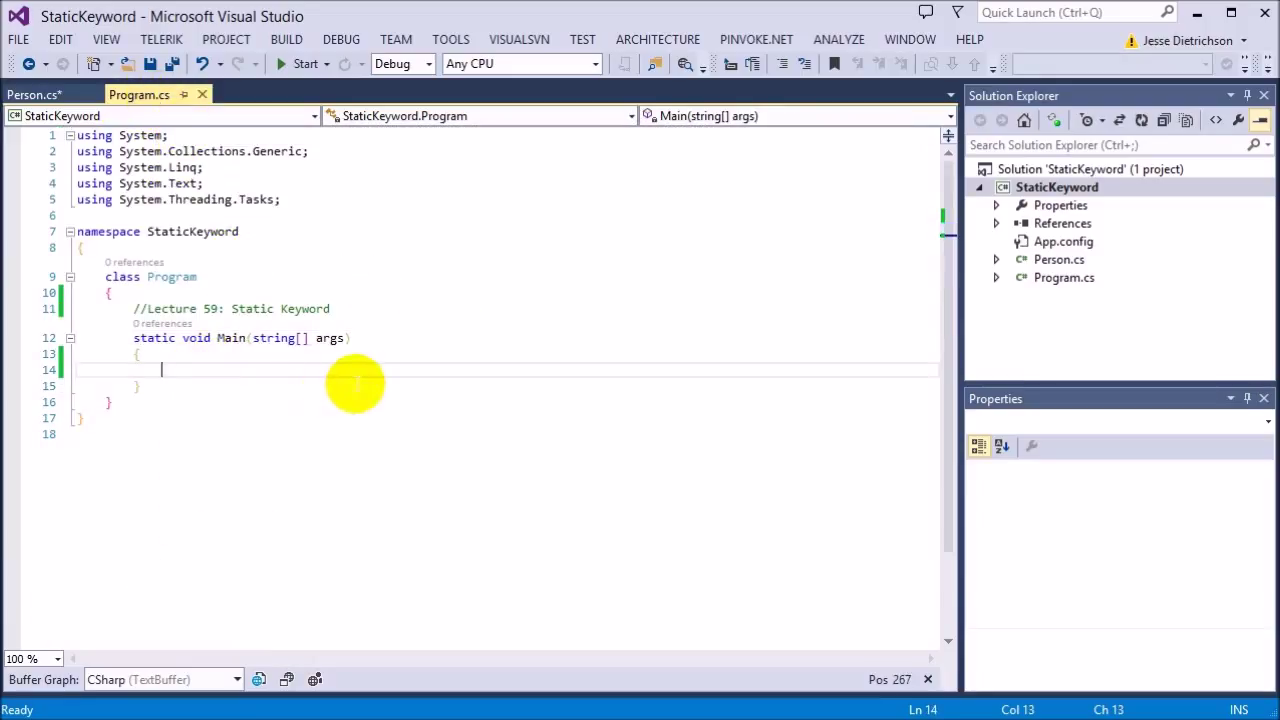
type("Person p1= =")
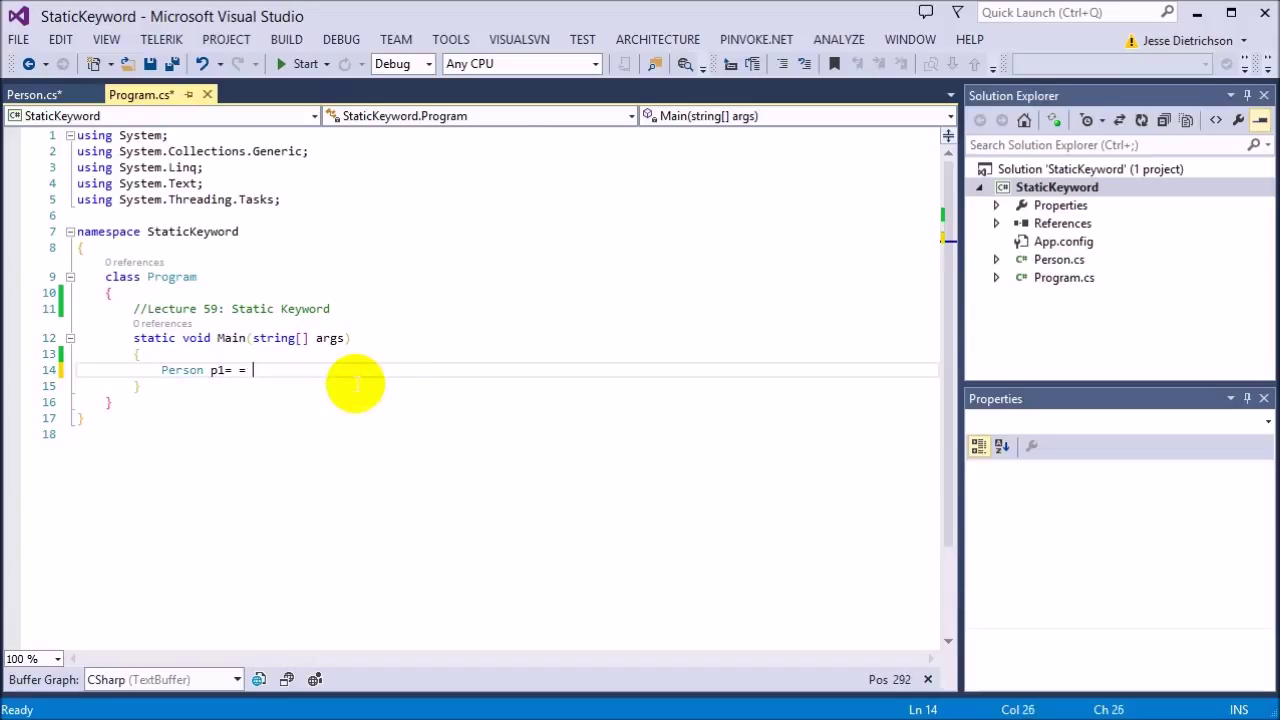
key("backspace")
type("new Person(")
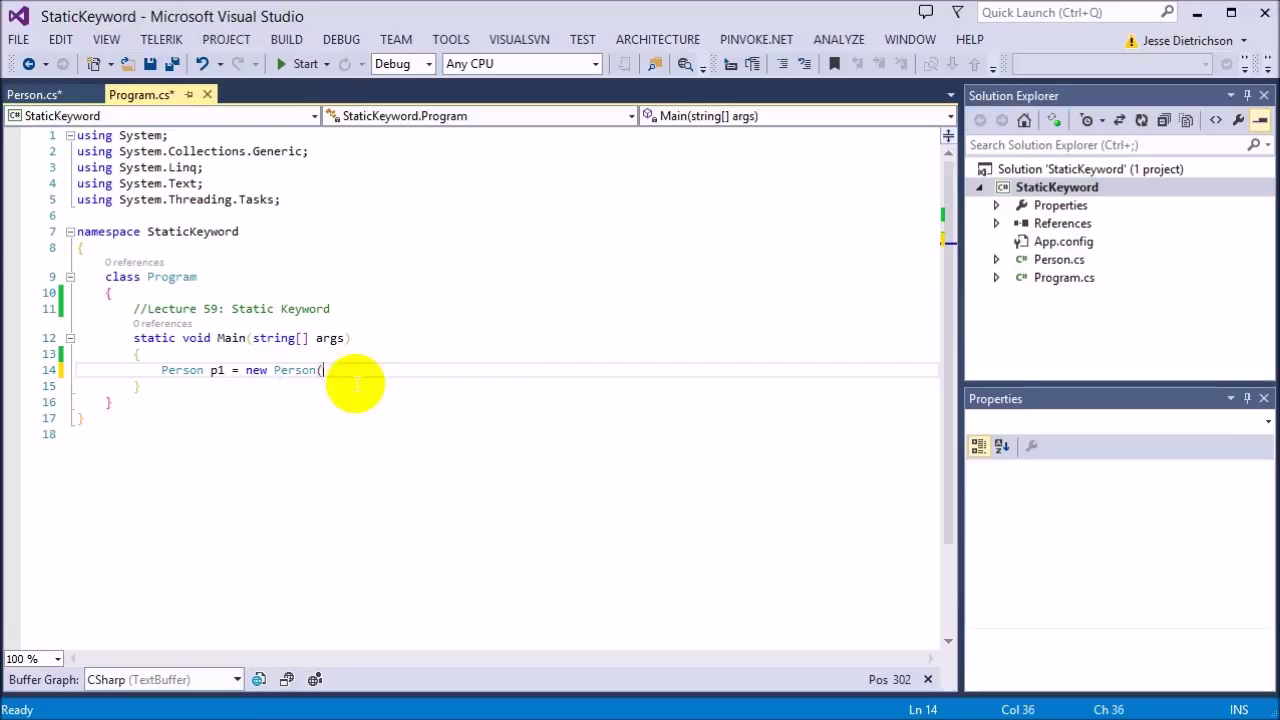
type("\"ted\",5")
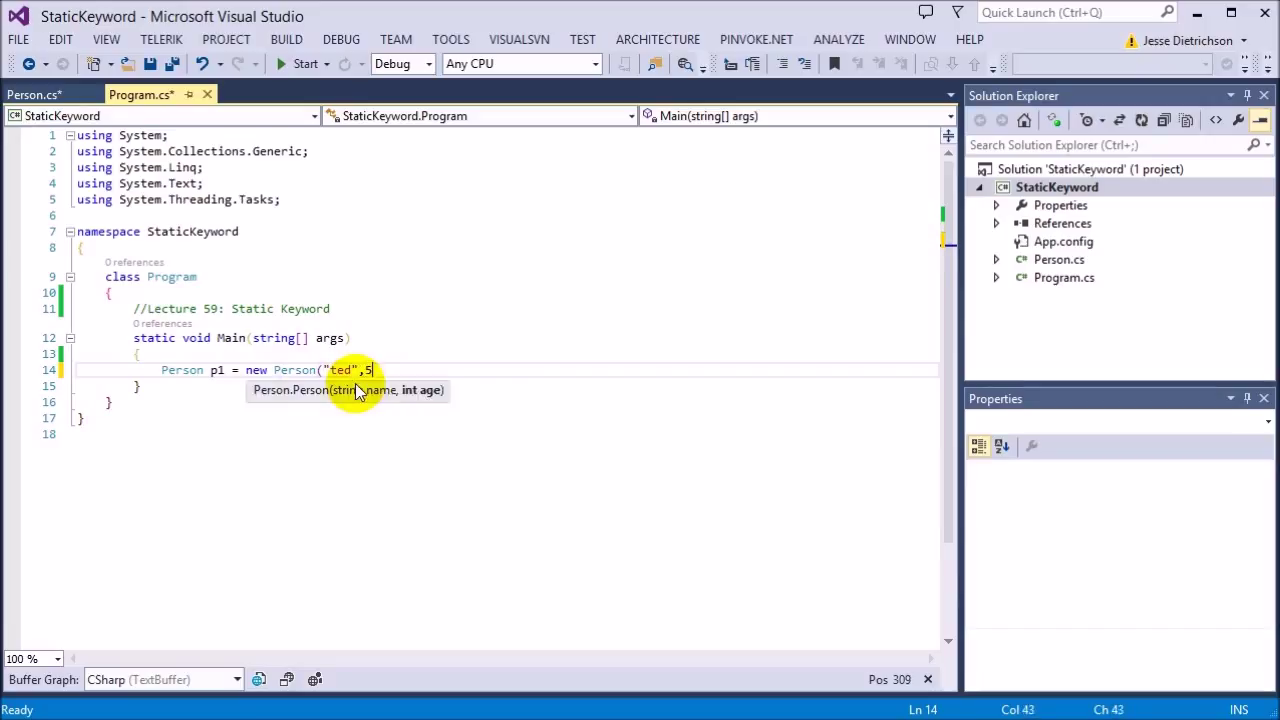
type(");")
type("p1.")
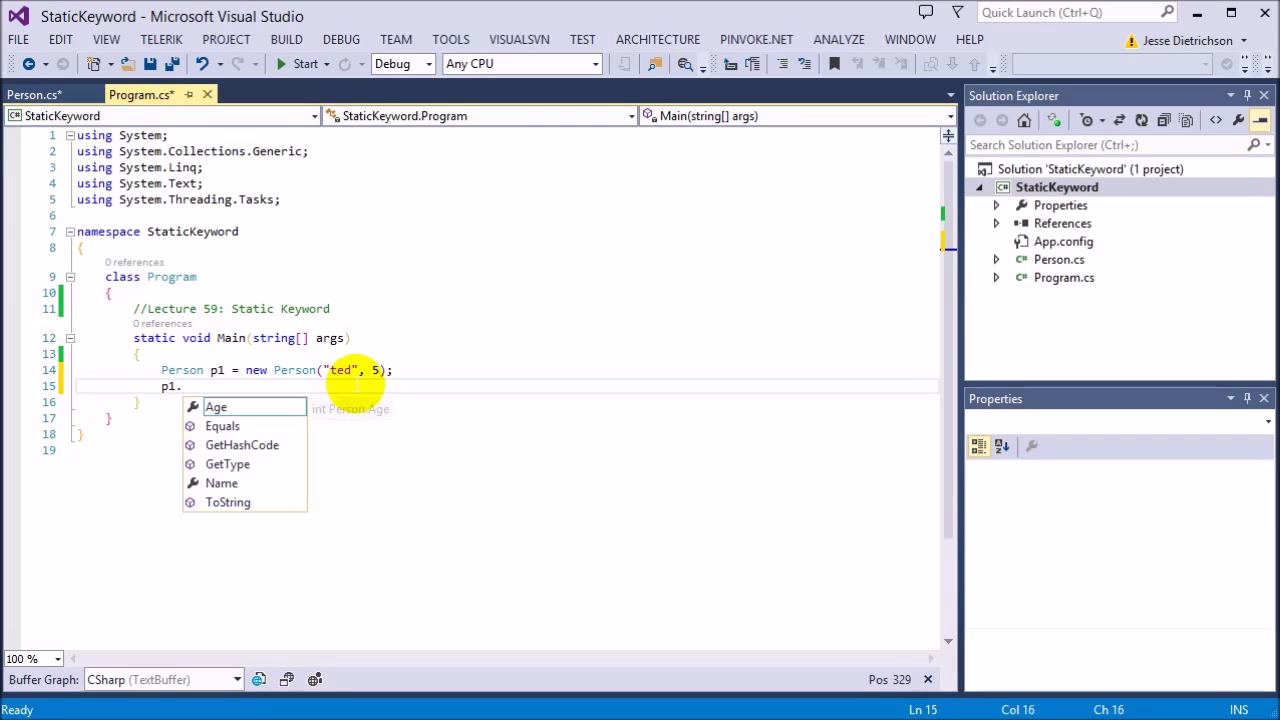
mouse_move(218, 442)
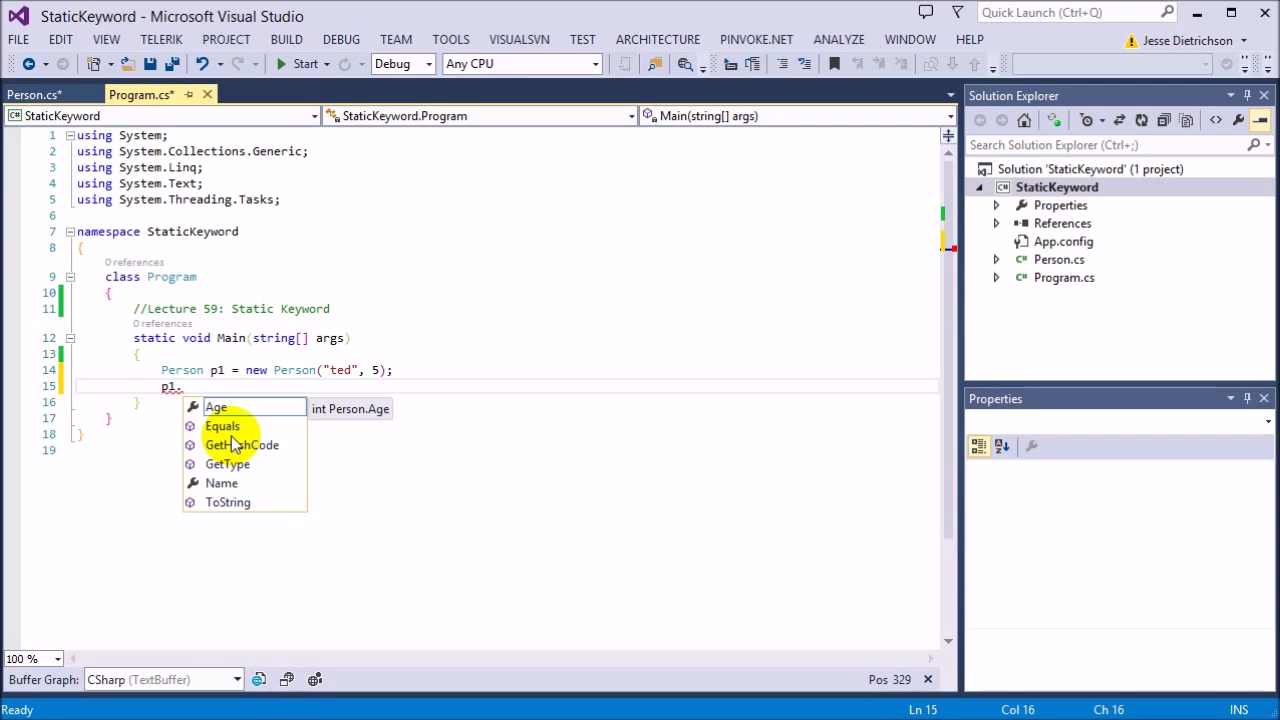
left_click(35, 94)
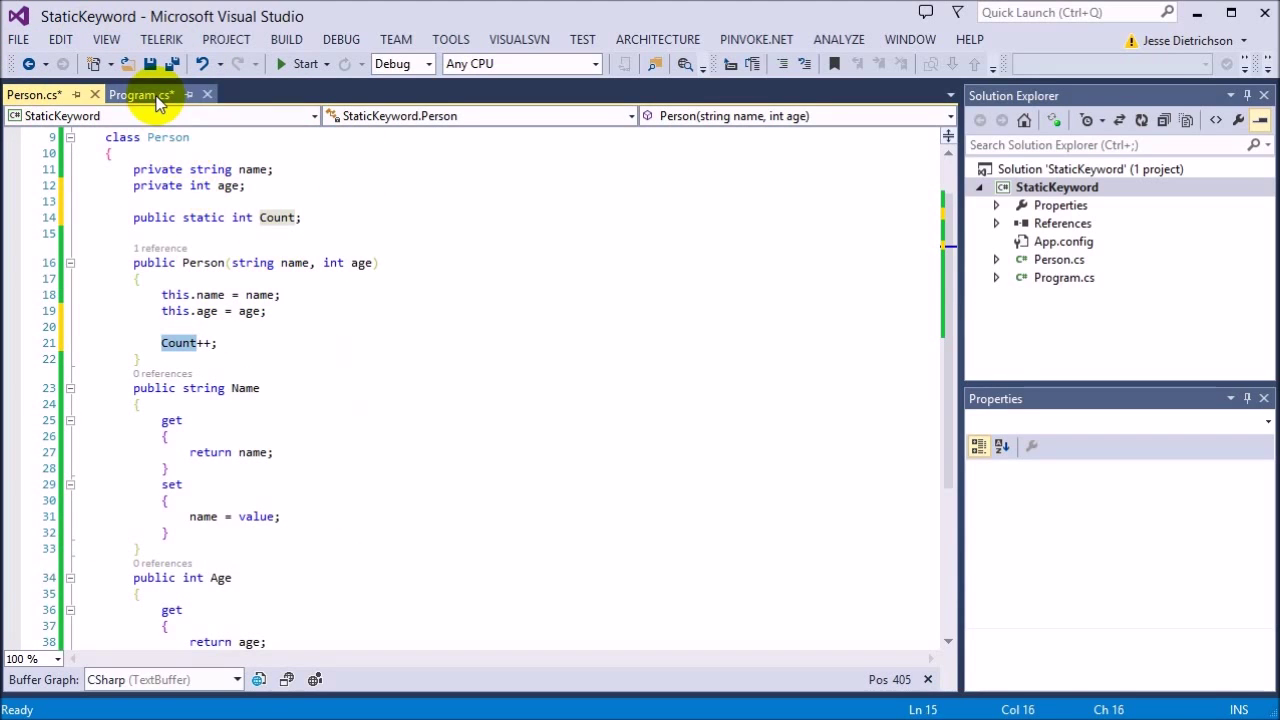
Go back to Program.cs and remove the unfinished p1. line
left_click(140, 94)
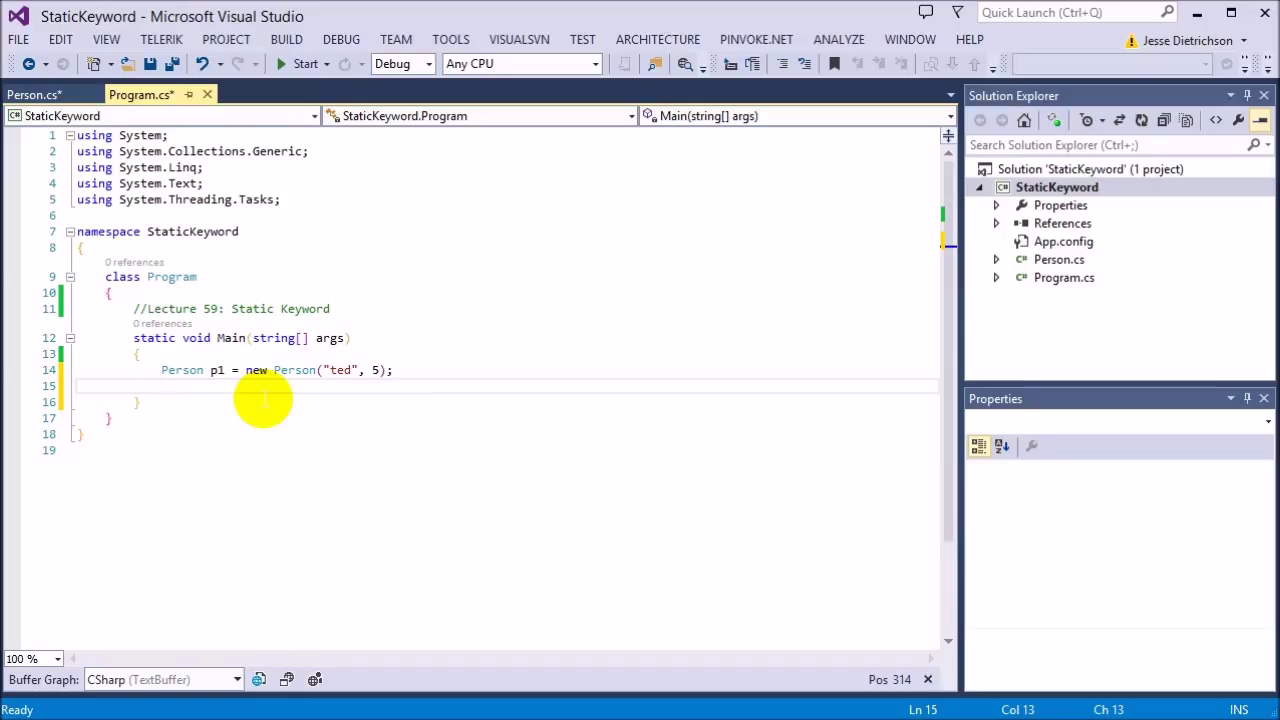
Write Console.WriteLine("t"); in Main below p1's creation
type("Per")
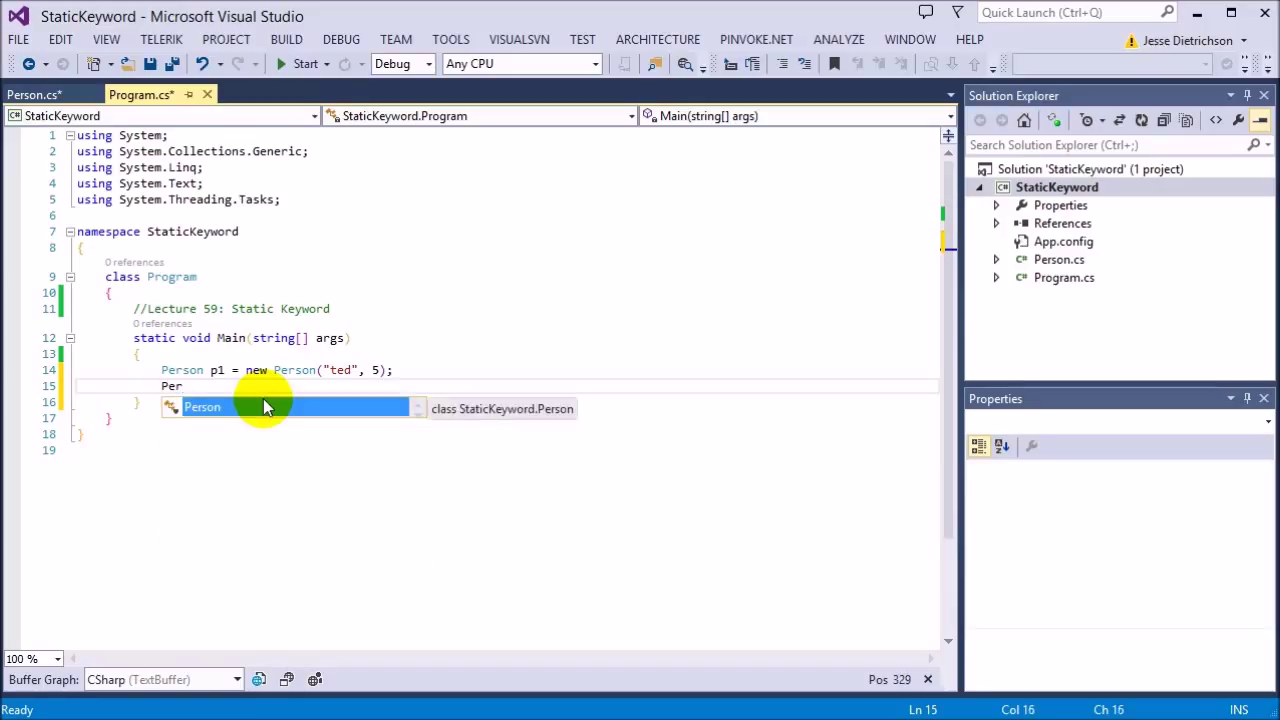
type(".")
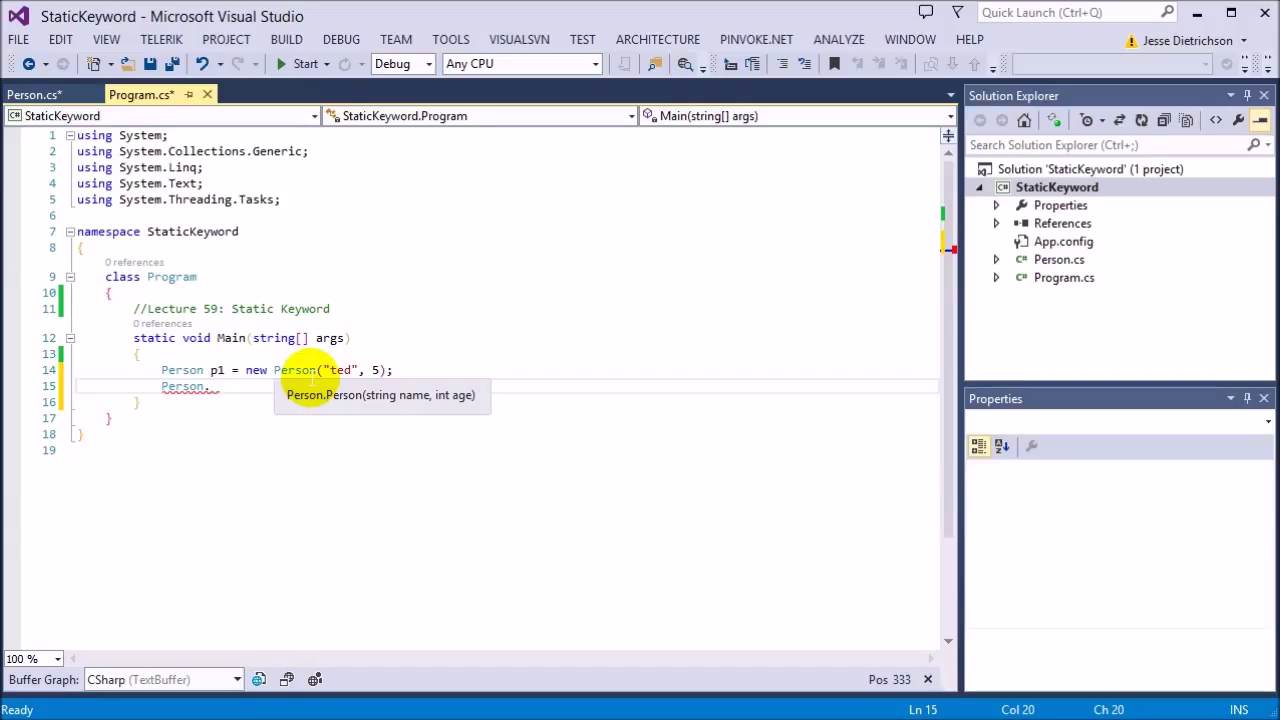
type("c")
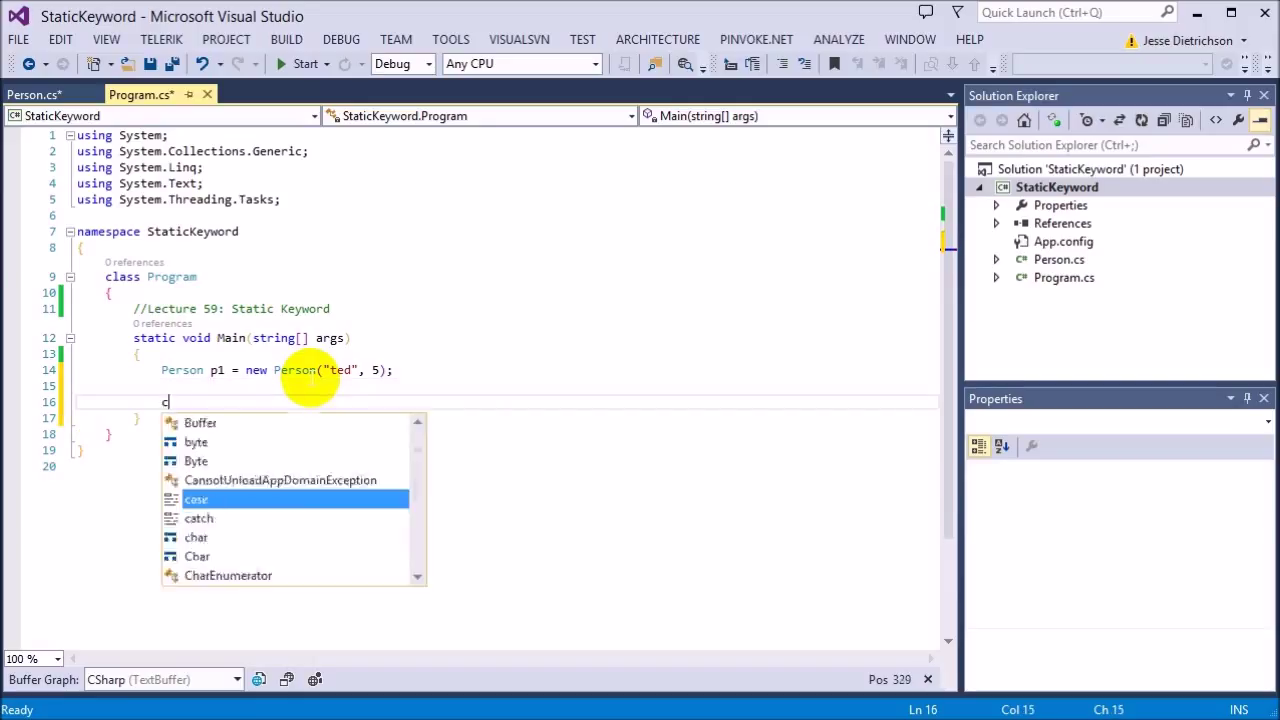
type("onsole.wr")
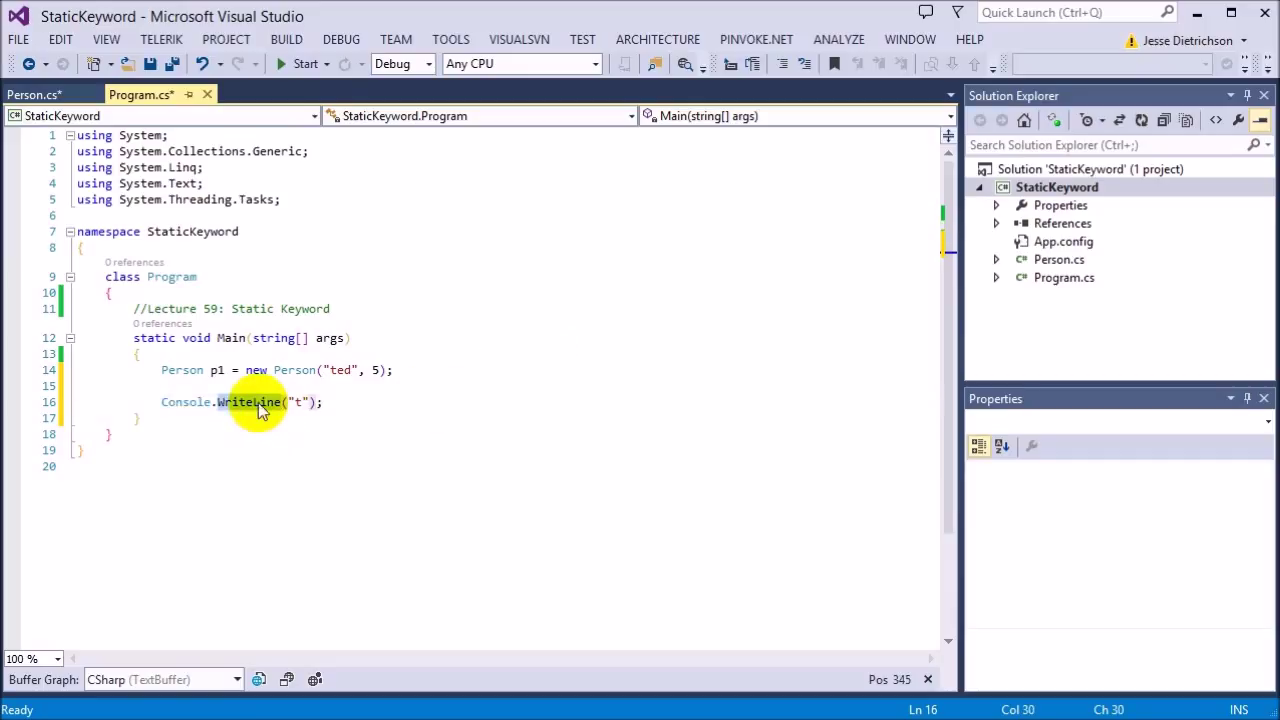
Try a 'Console c' declaration after the WriteLine, then undo it
left_click(162, 401)
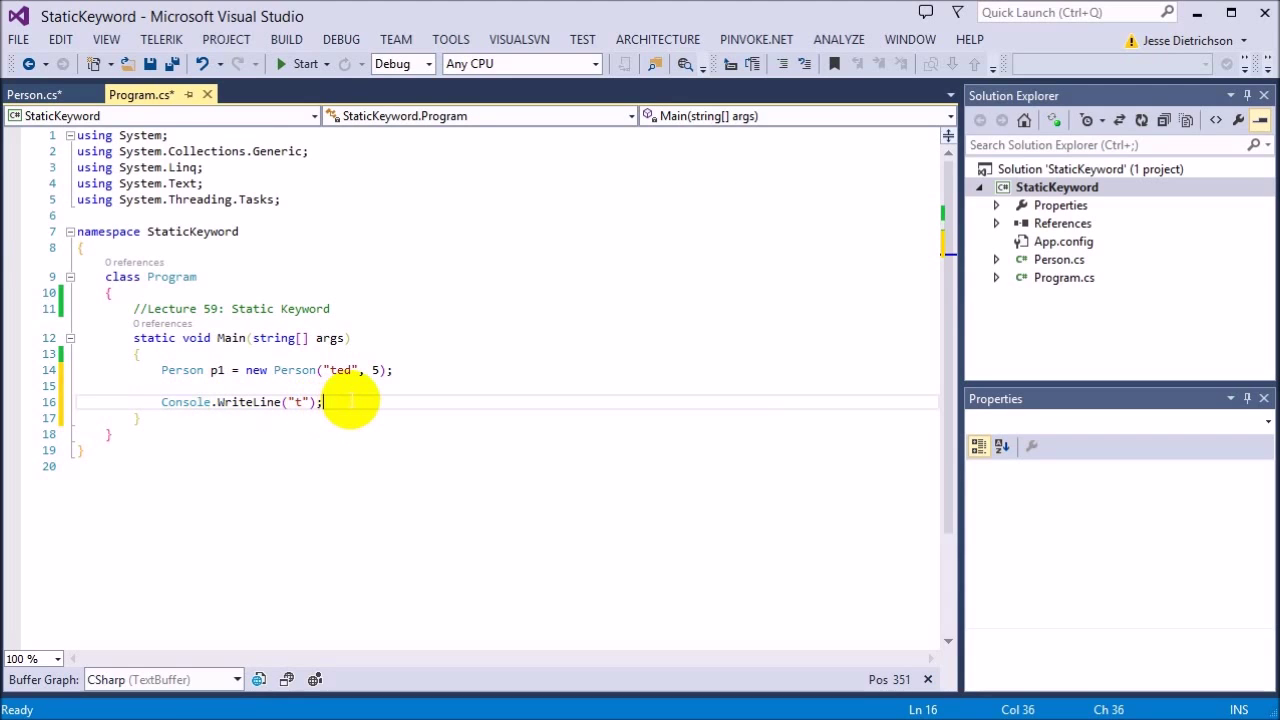
type("Console c = new Console();")
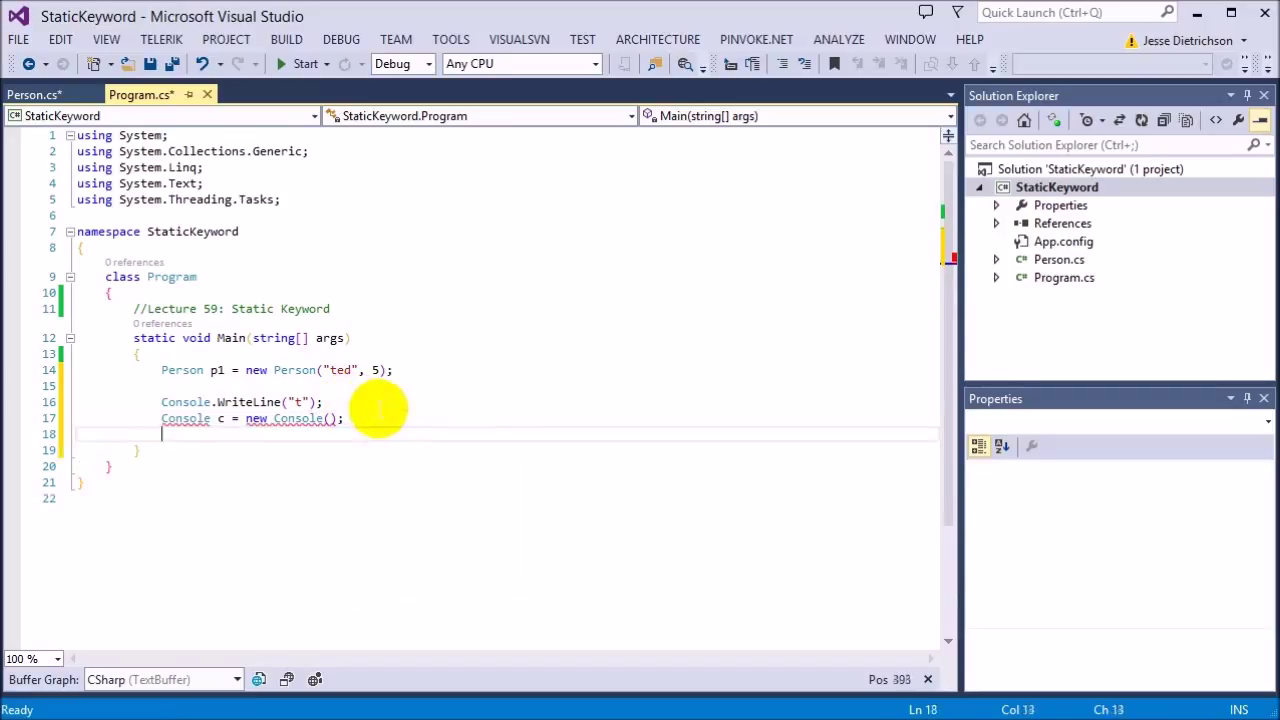
key("Ctrl+z")
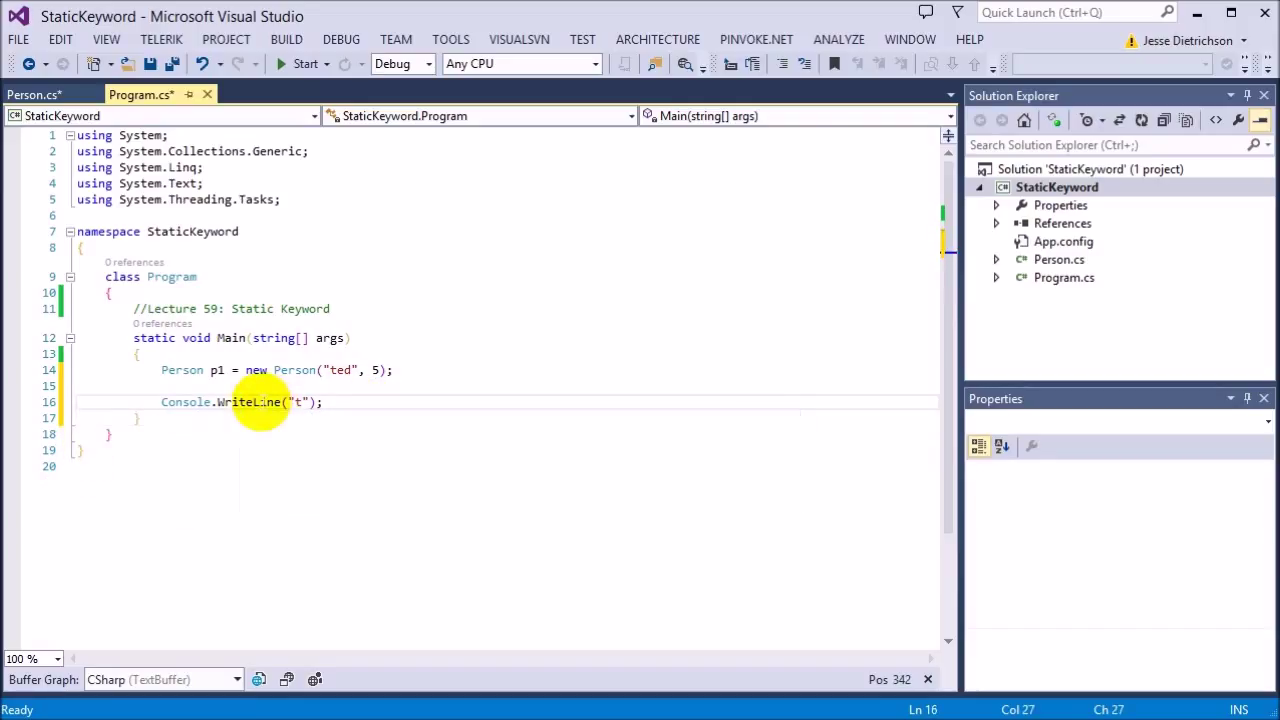
right_click(250, 402)
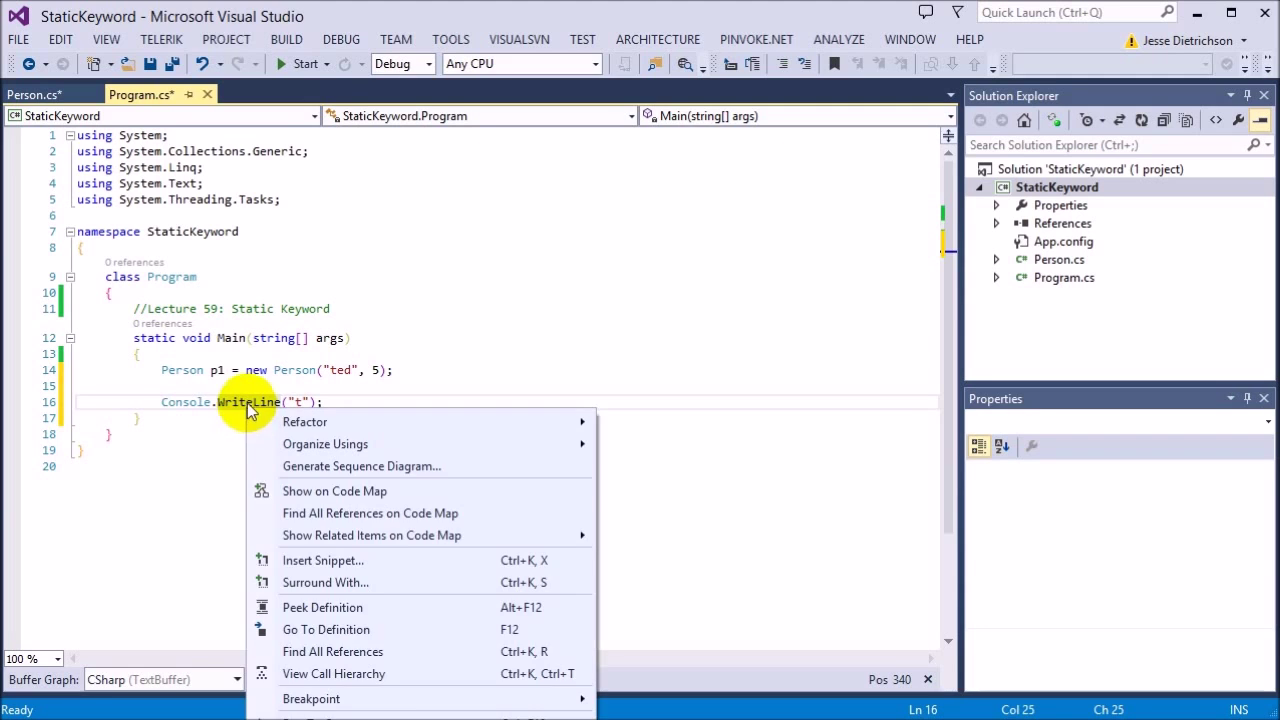
left_click(326, 629)
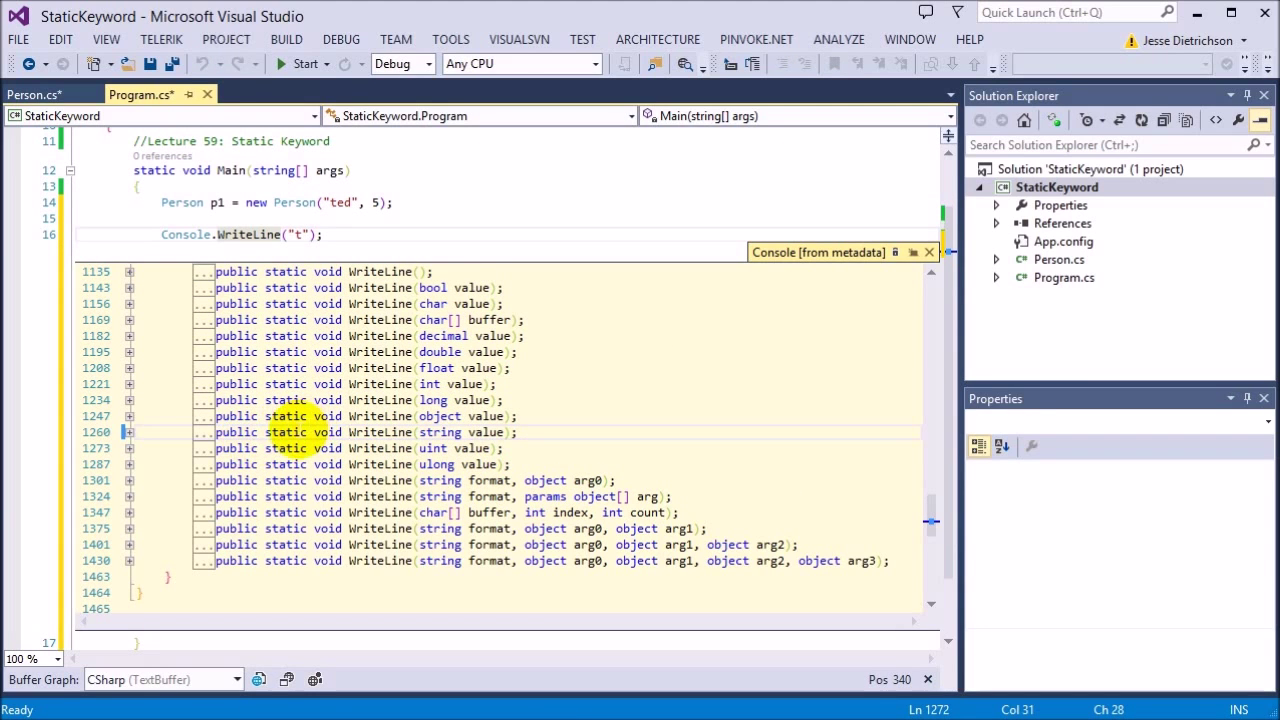
double_click(286, 431)
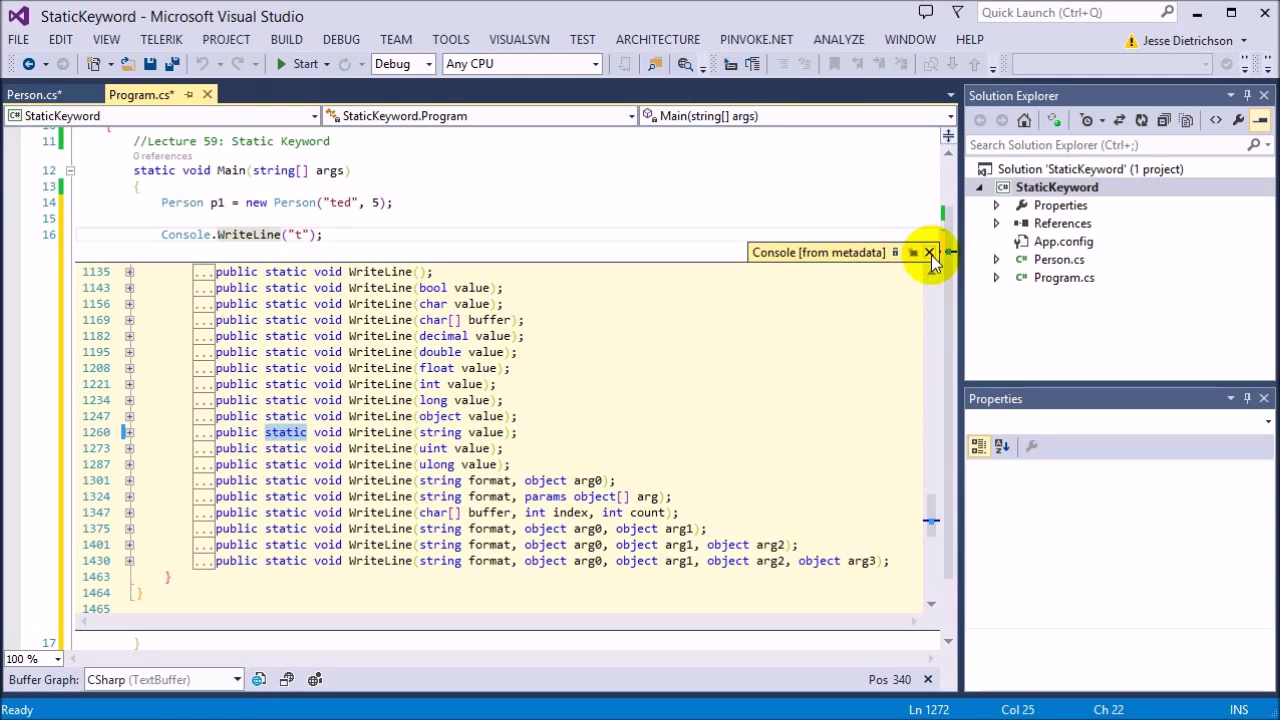
left_click(928, 252)
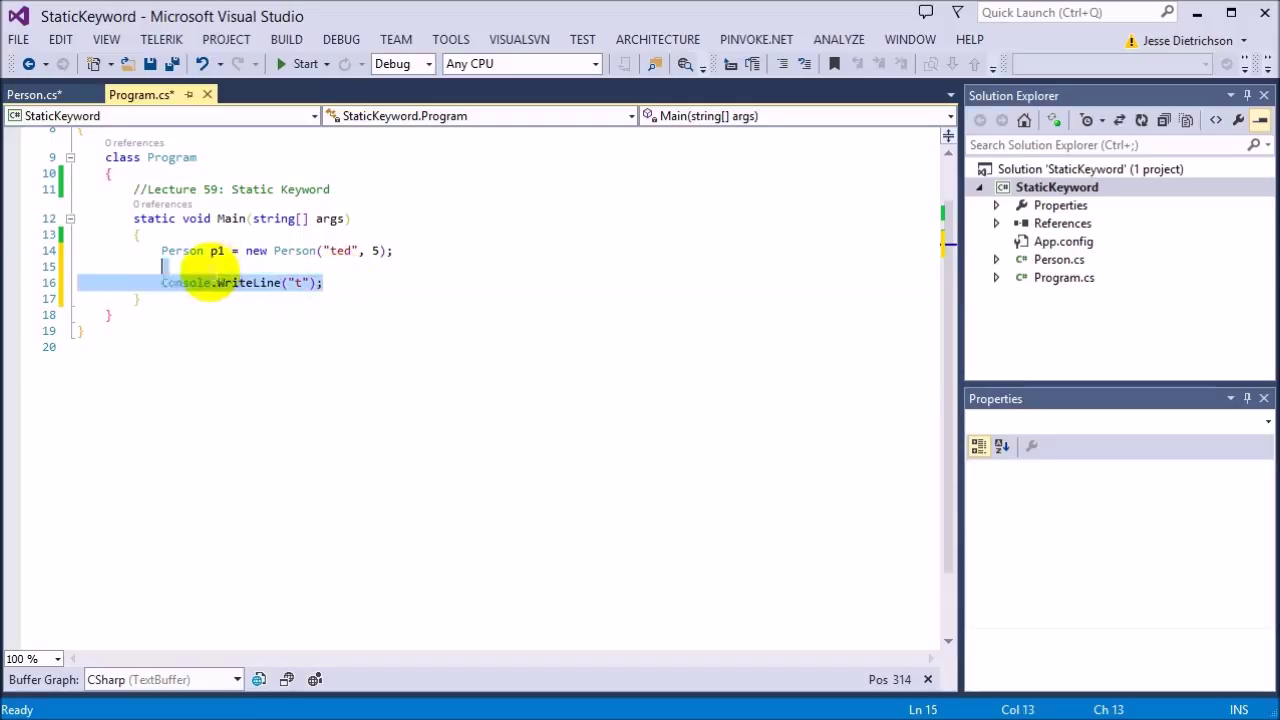
Add Person p2 named "fred" aged 5 and Console.WriteLine(Person.Count); in Main
key("Delete")
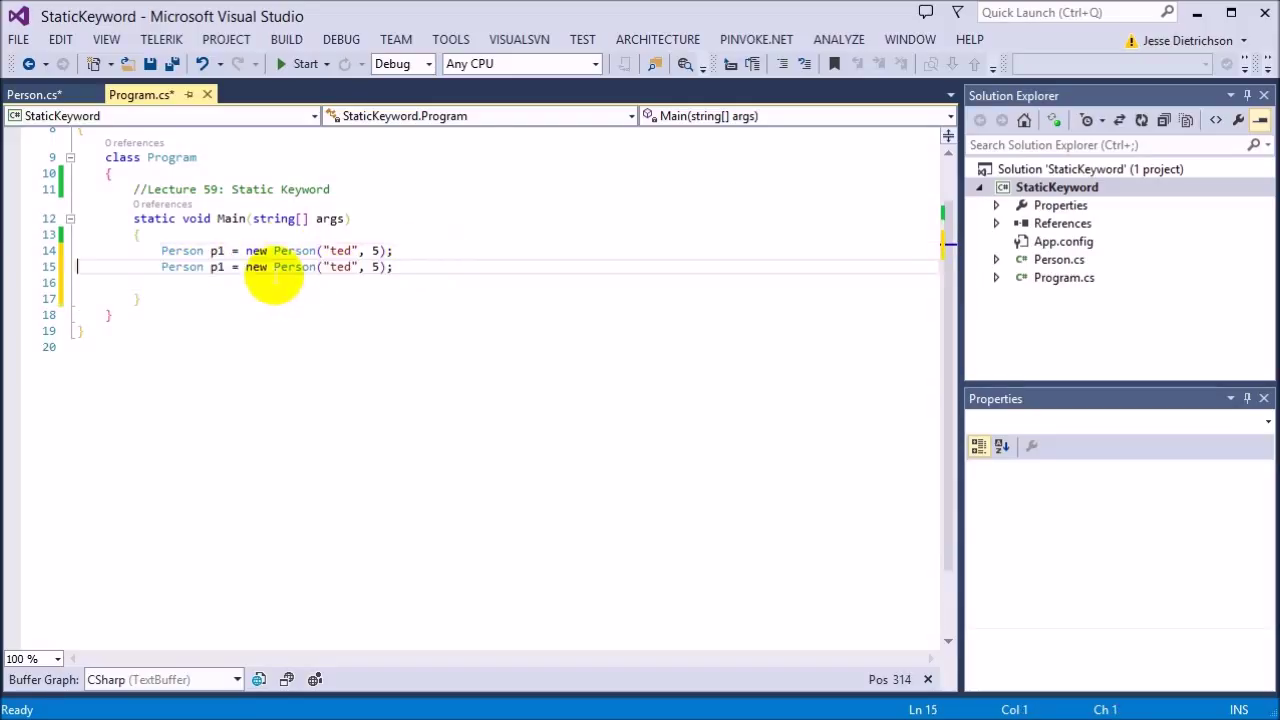
type("2")
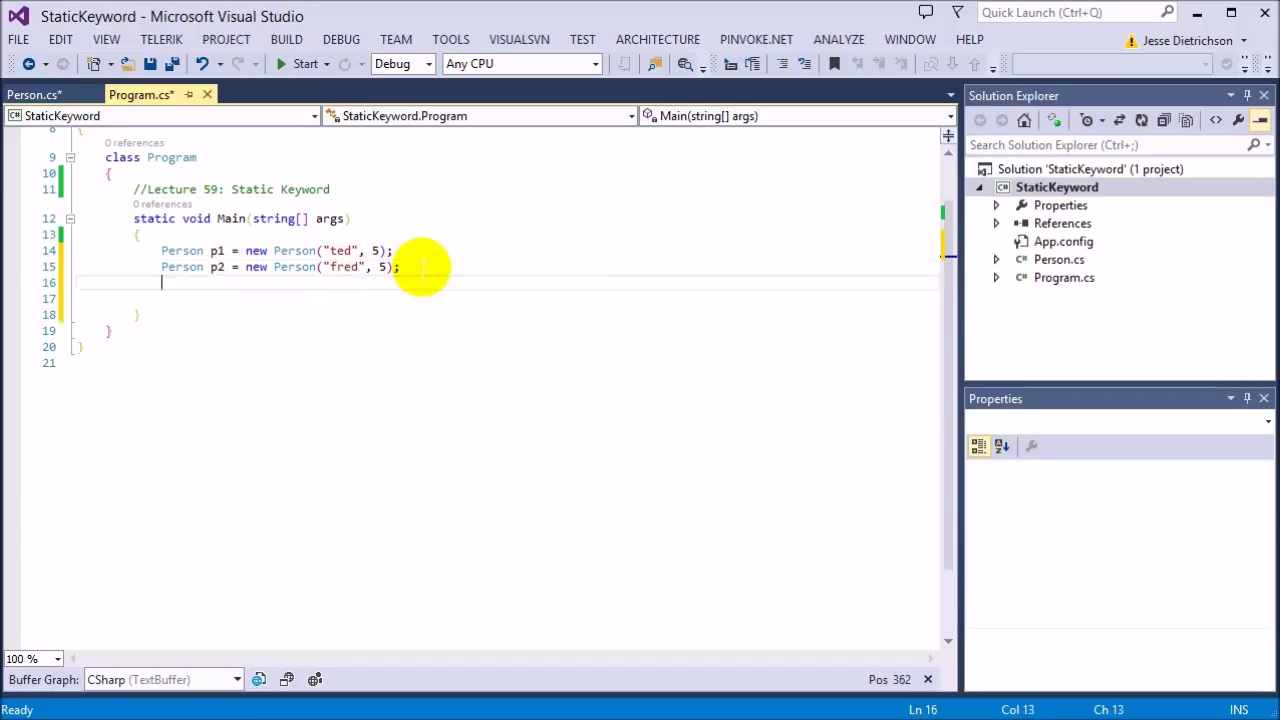
type("Console.WriteLine();")
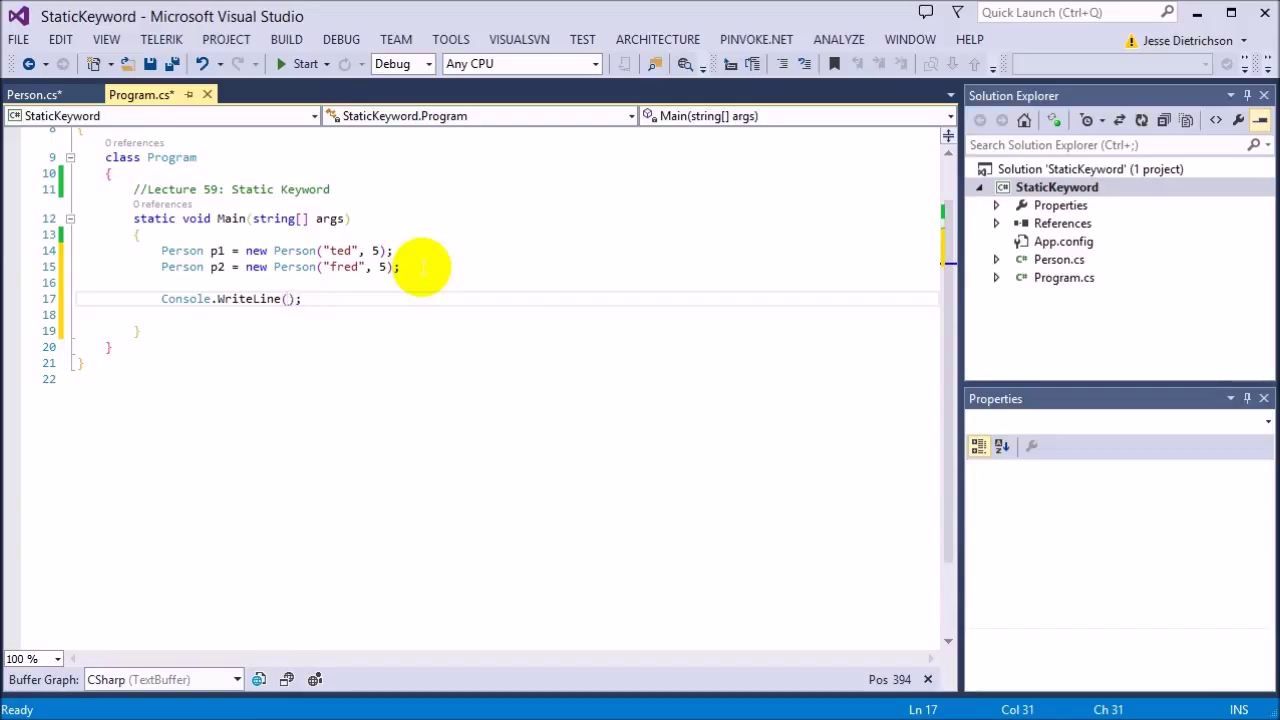
type("Person.Count")
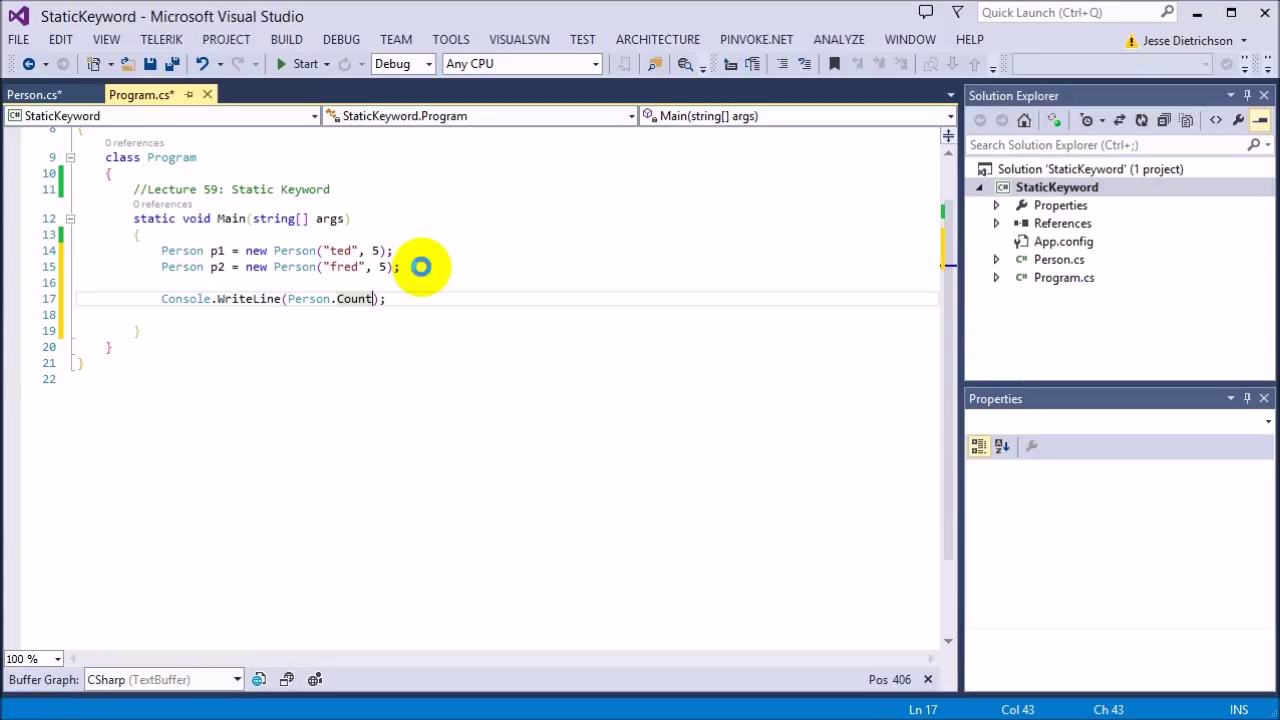
Build and run the program, confirm the console shows 2, then close it
left_click(305, 63)
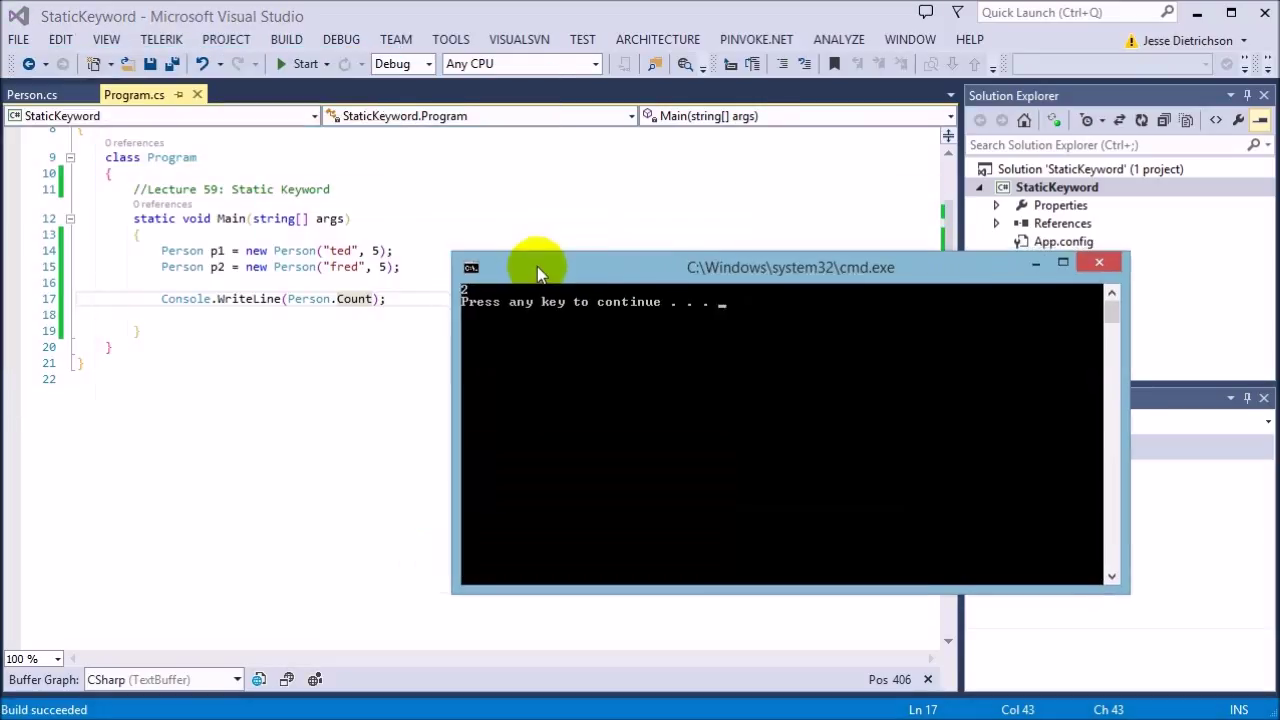
mouse_move(1100, 267)
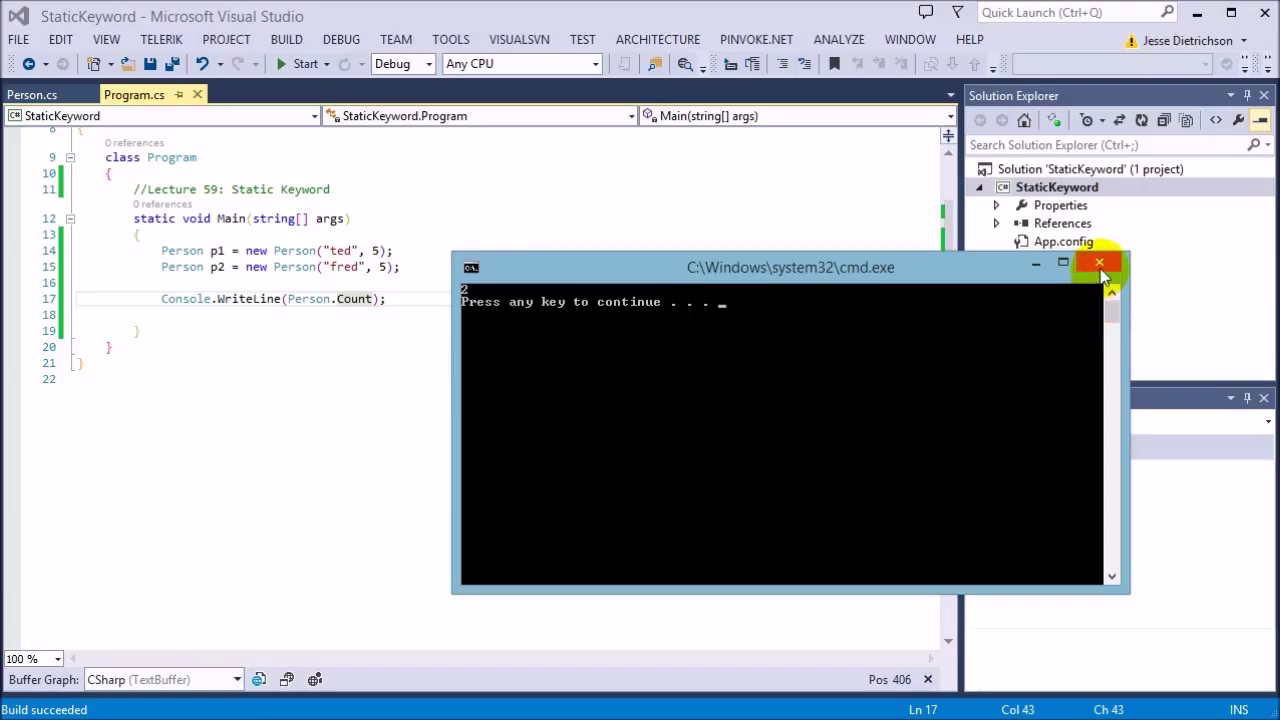
mouse_move(1100, 267)
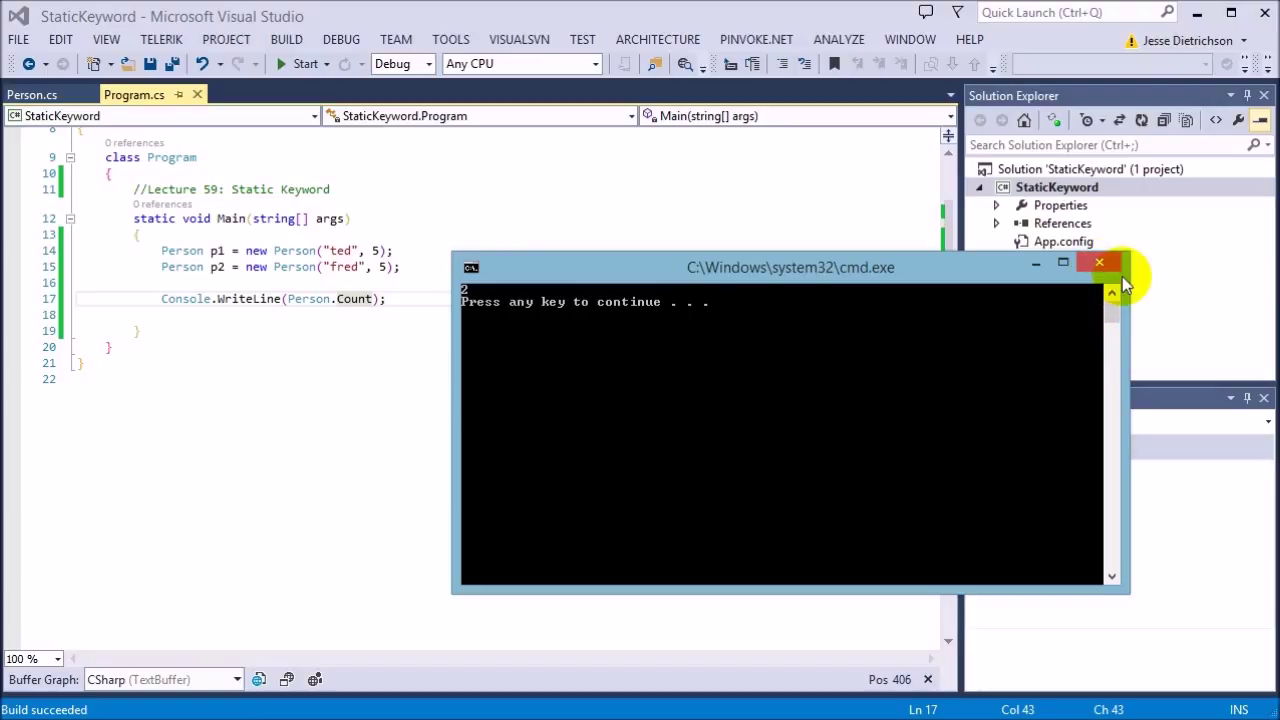
mouse_move(1100, 262)
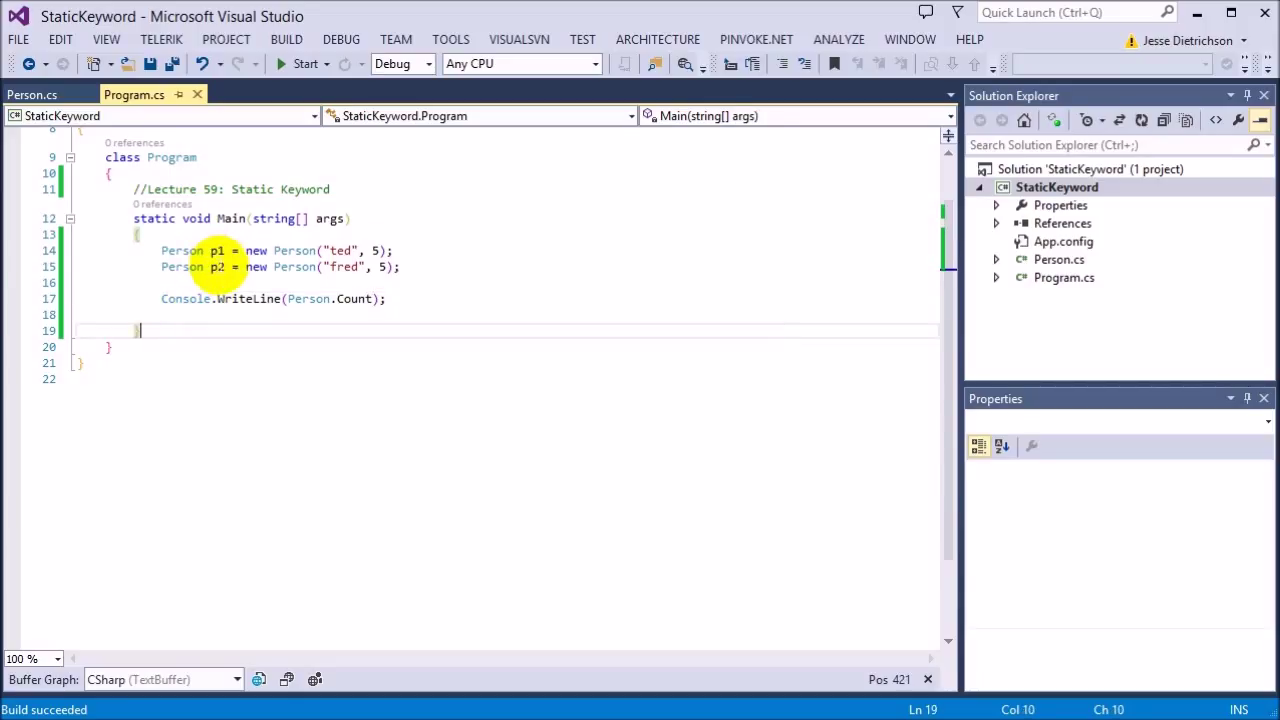
Write public void Test() after Main, containing Console.WriteLine("test");
key("enter")
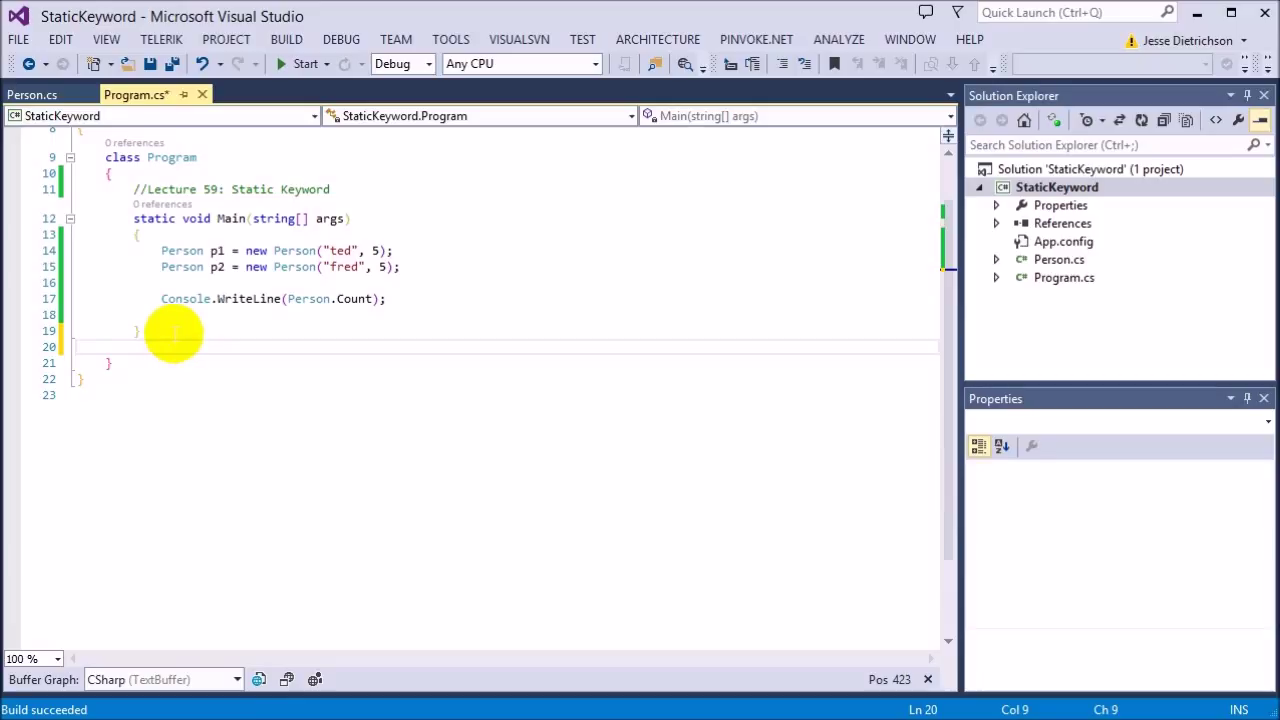
type("public vo")
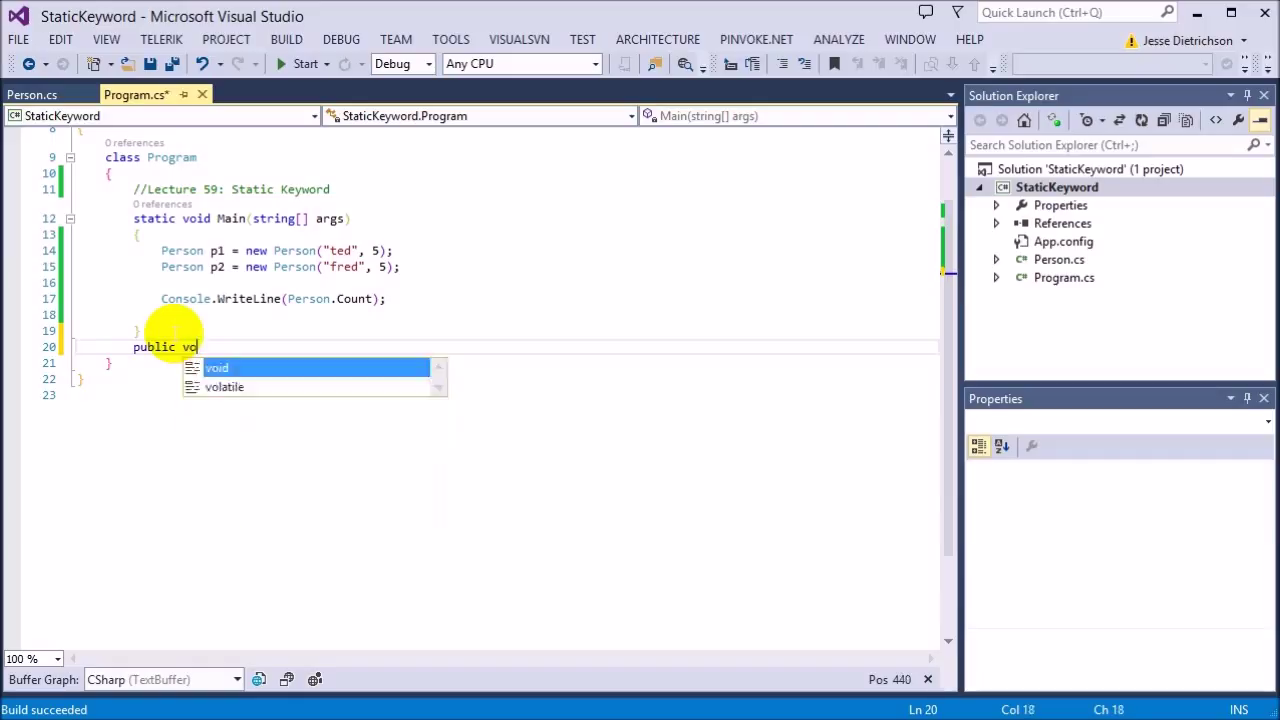
type("Test()")
type("Console.WriteLine();")
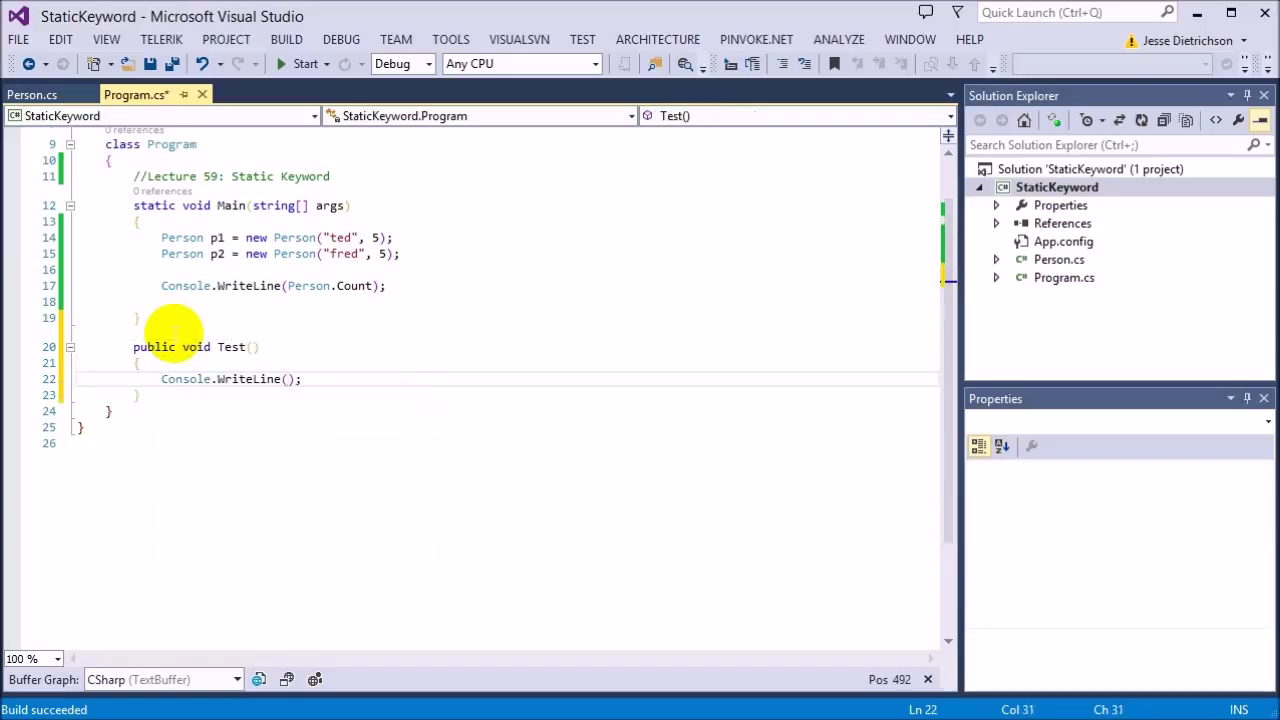
type("\"test\"")
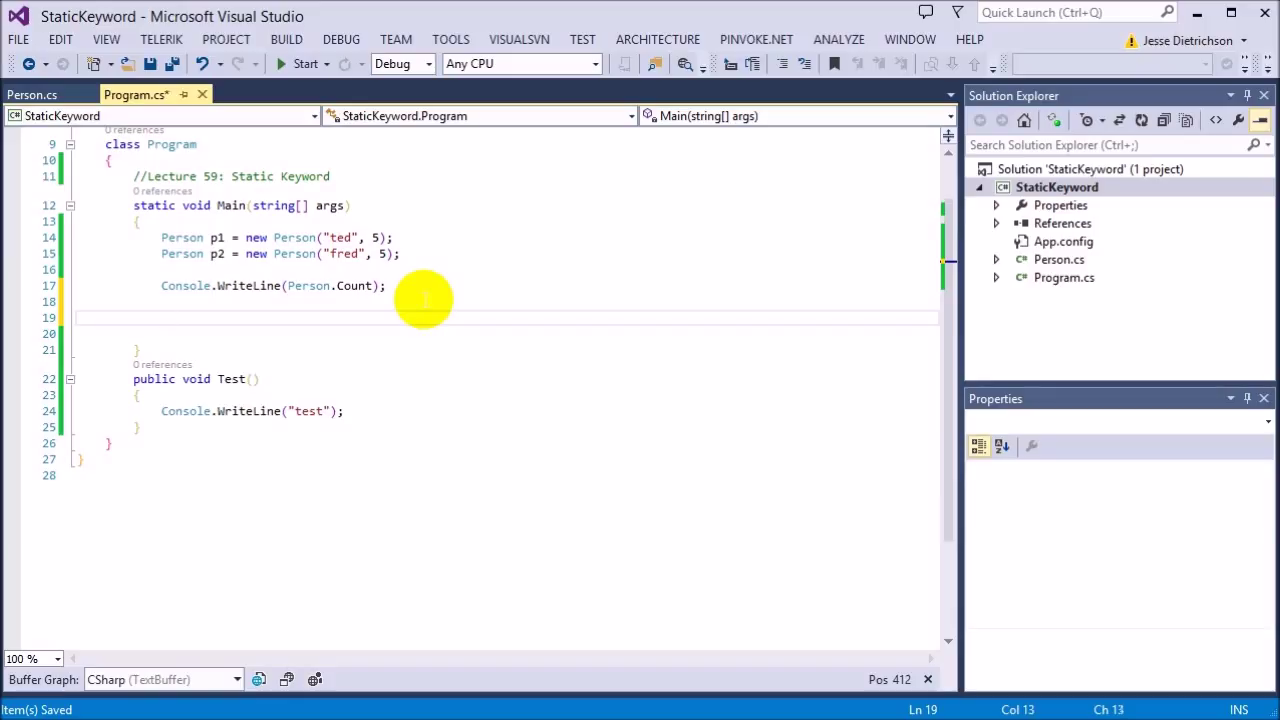
Call Test(); in Main, then select Program and set the caret before Test's void
type("Test")
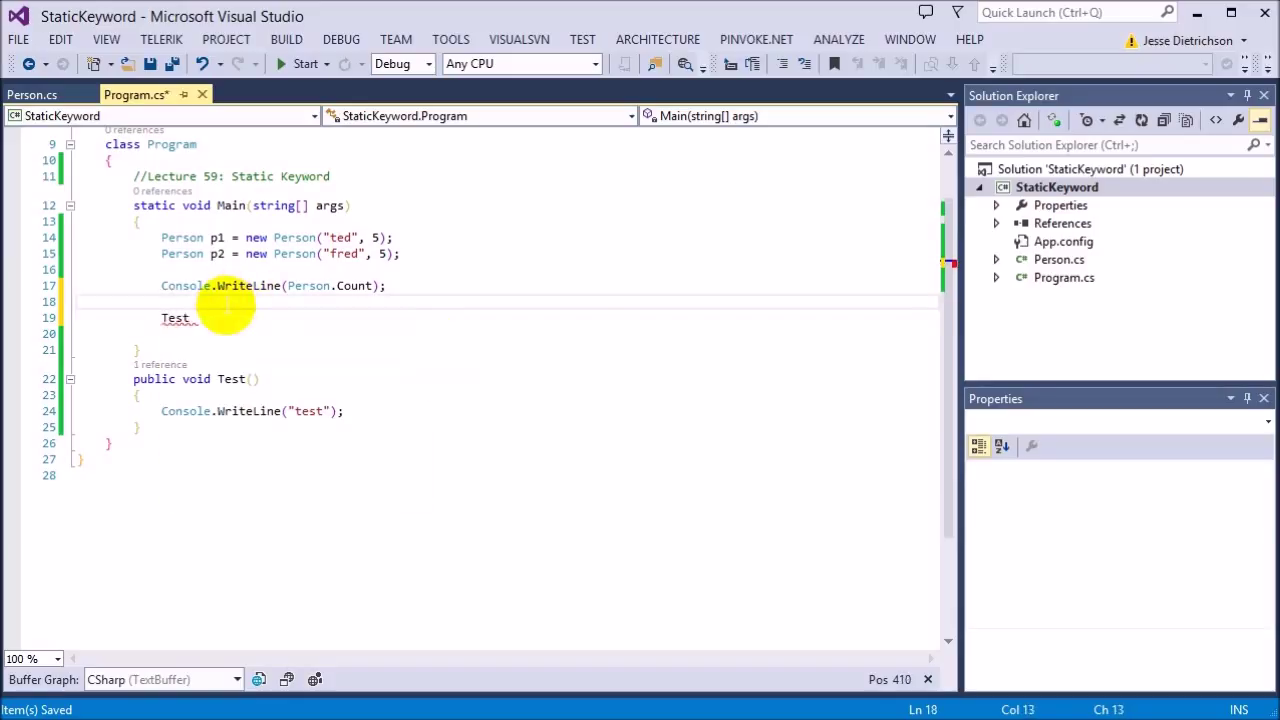
type("()")
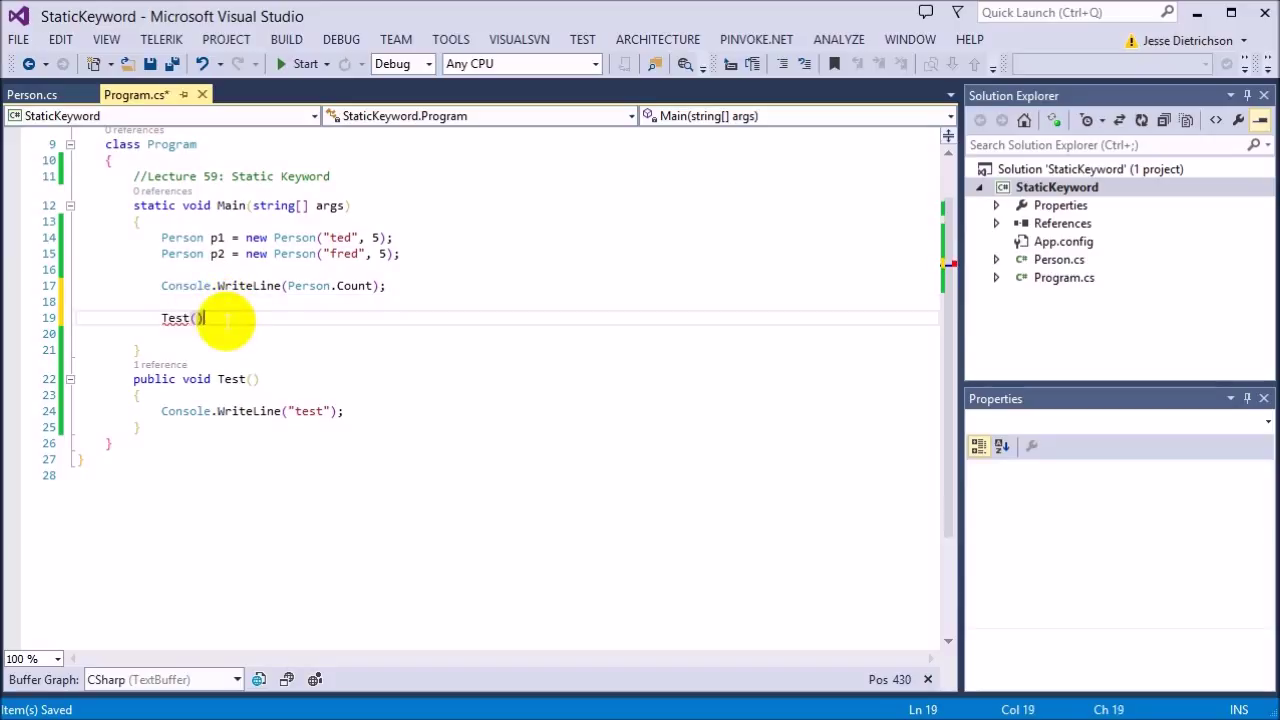
type(";")
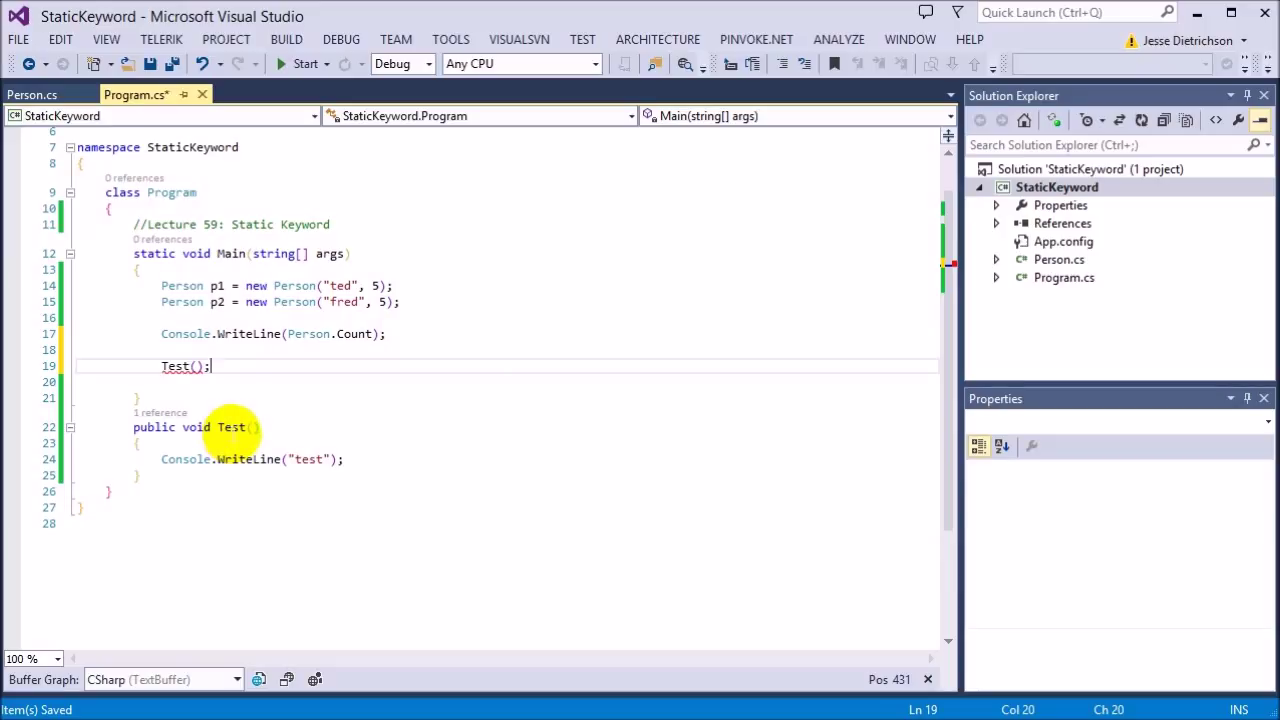
double_click(171, 192)
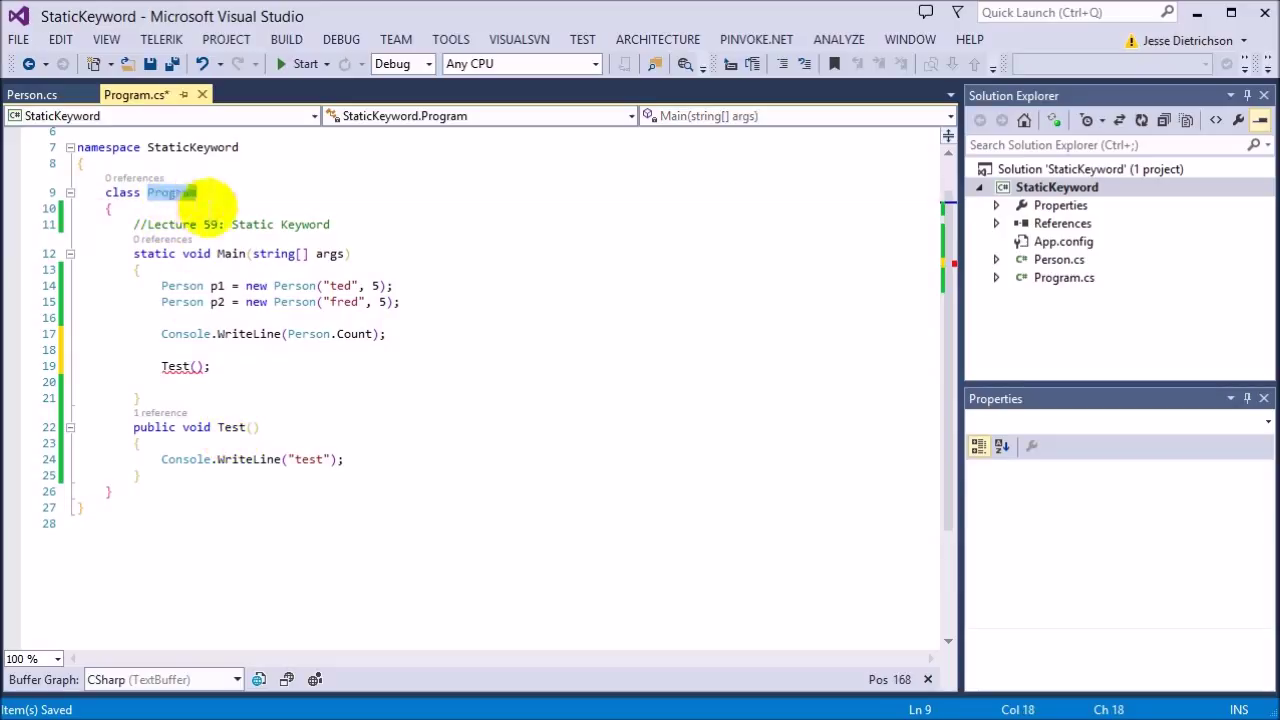
mouse_move(463, 322)
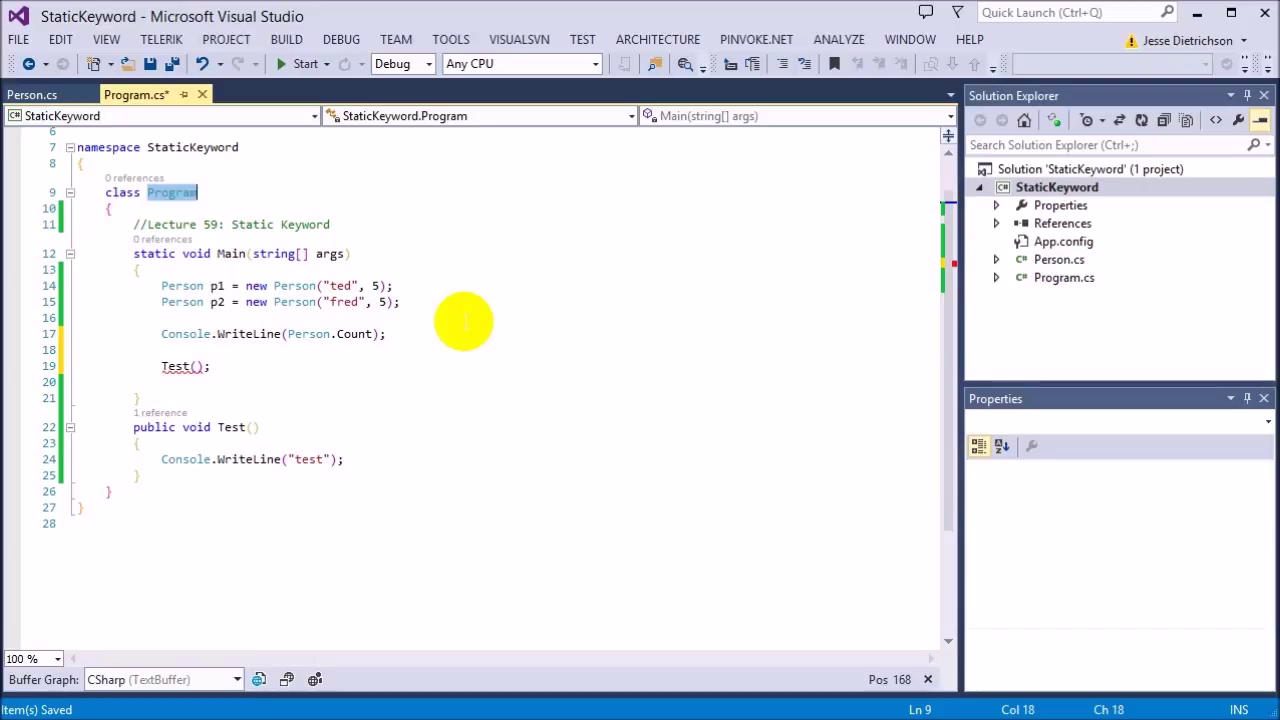
left_click(225, 253)
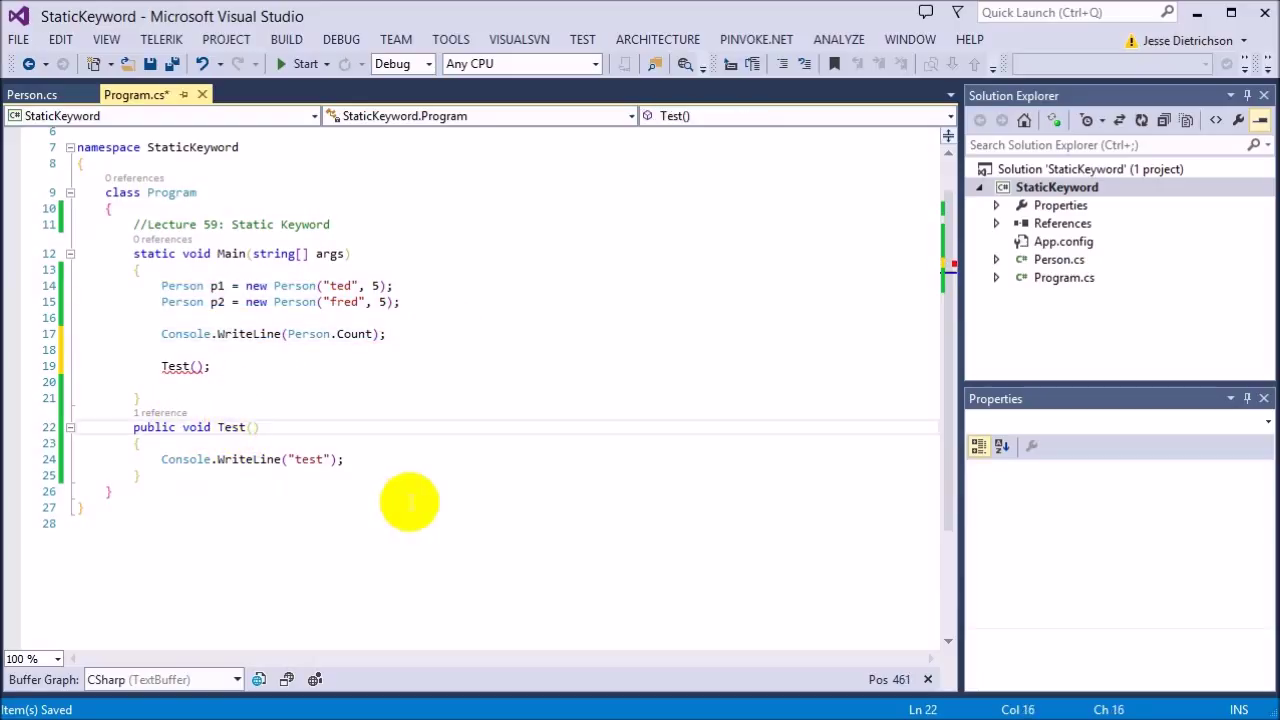
Insert 'static' into the Test method declaration so it reads public static void Test()
type("static")
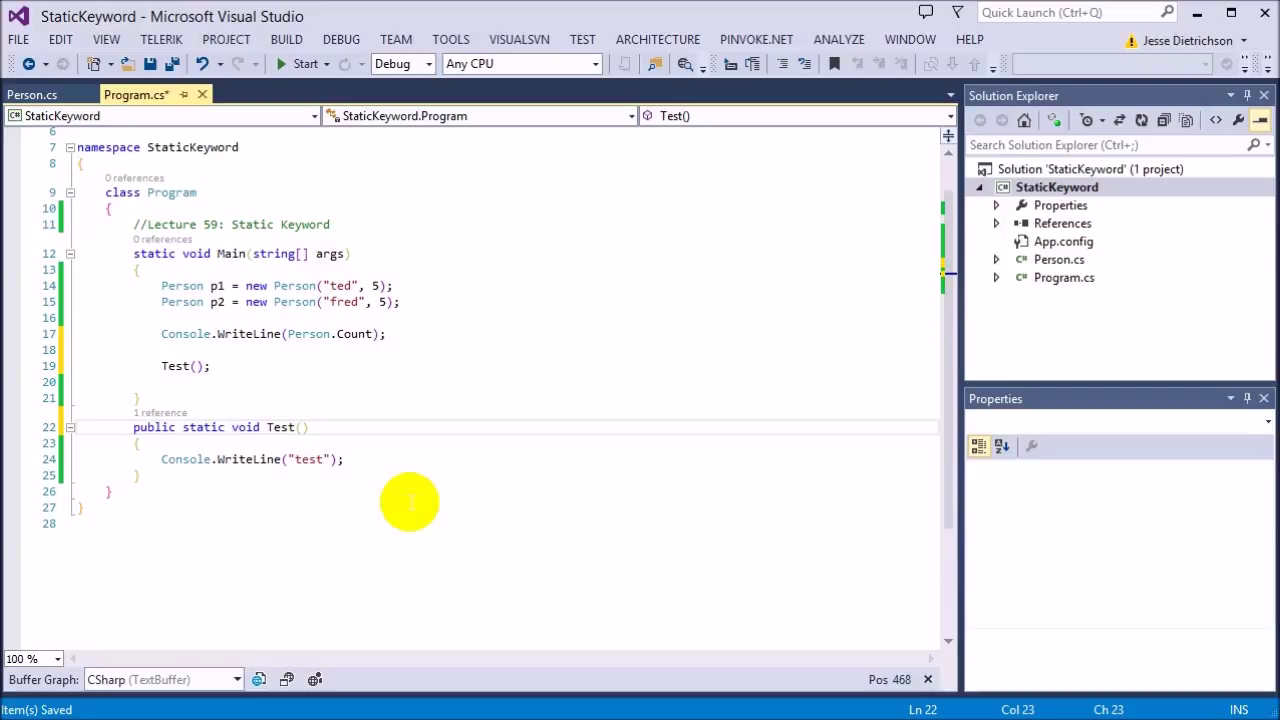
left_click(231, 427)
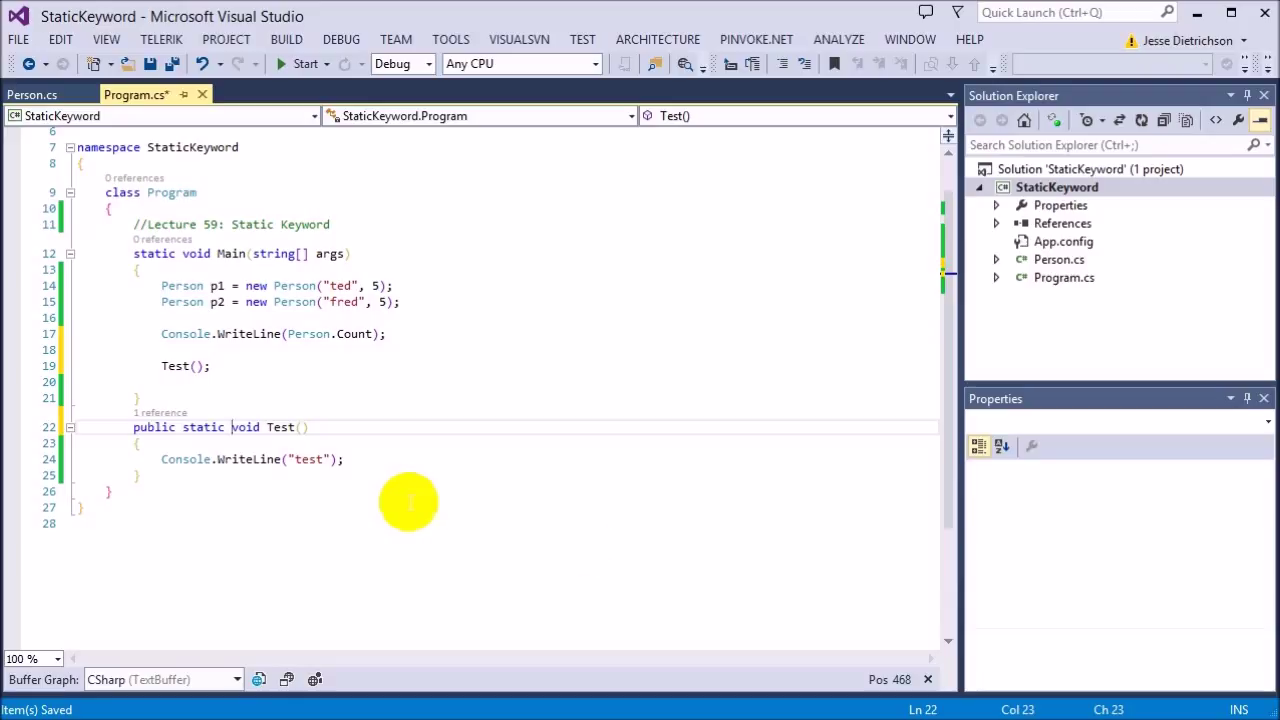
mouse_move(575, 539)
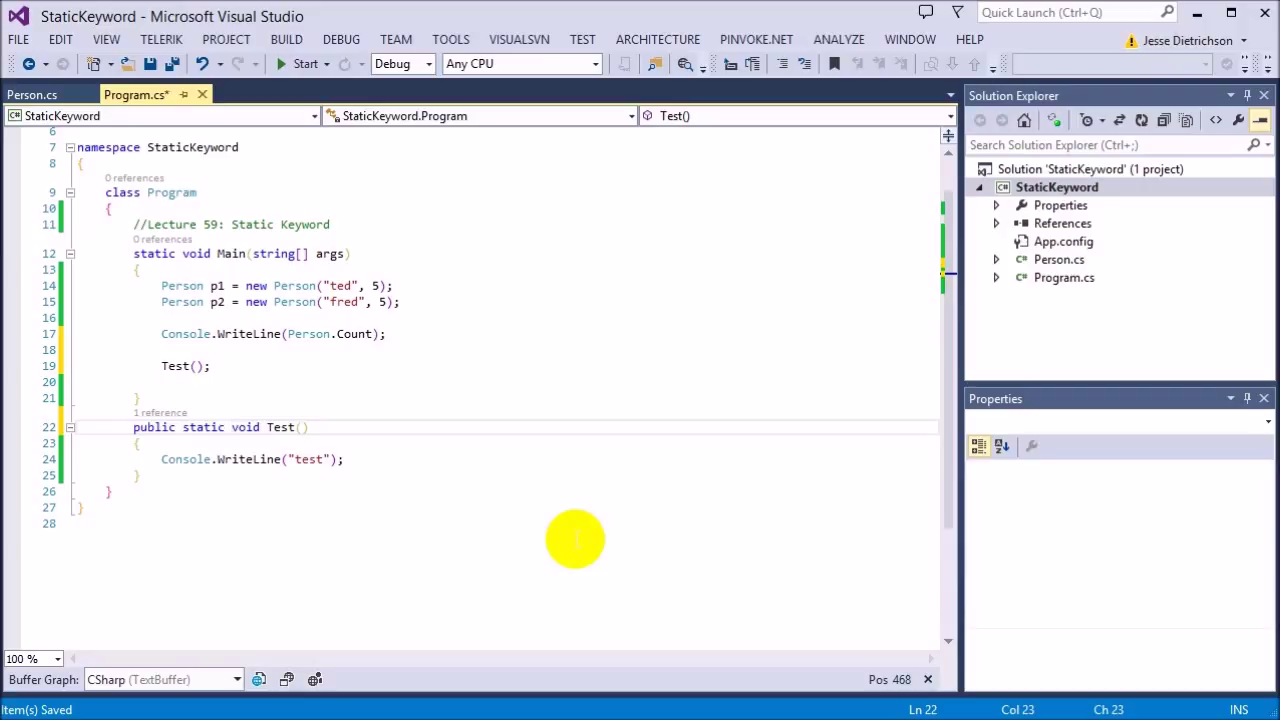
left_click(231, 427)
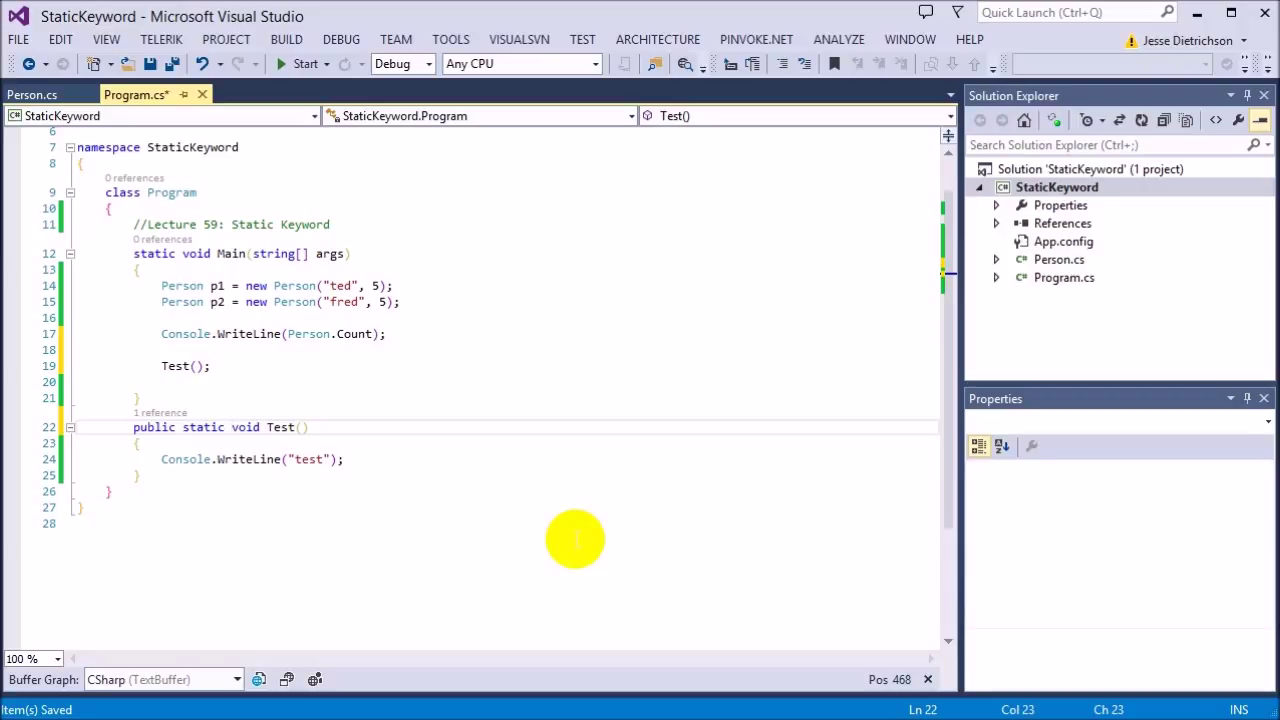
left_click(232, 427)
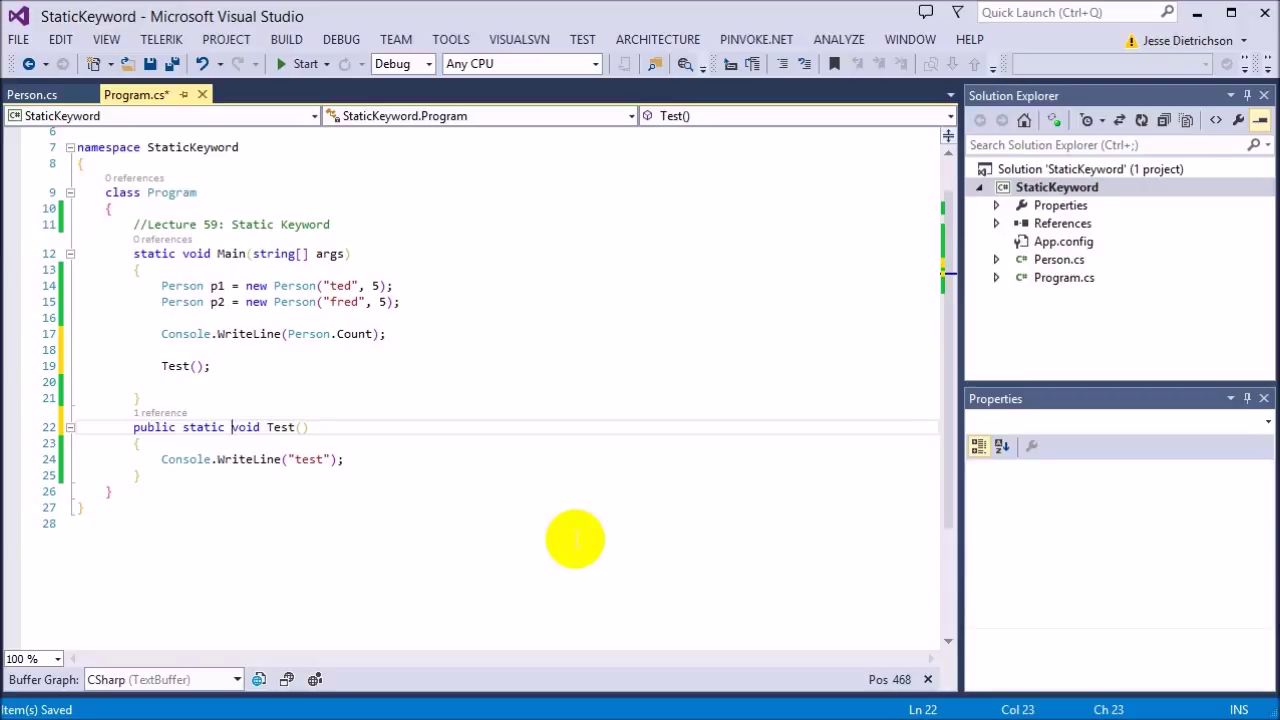